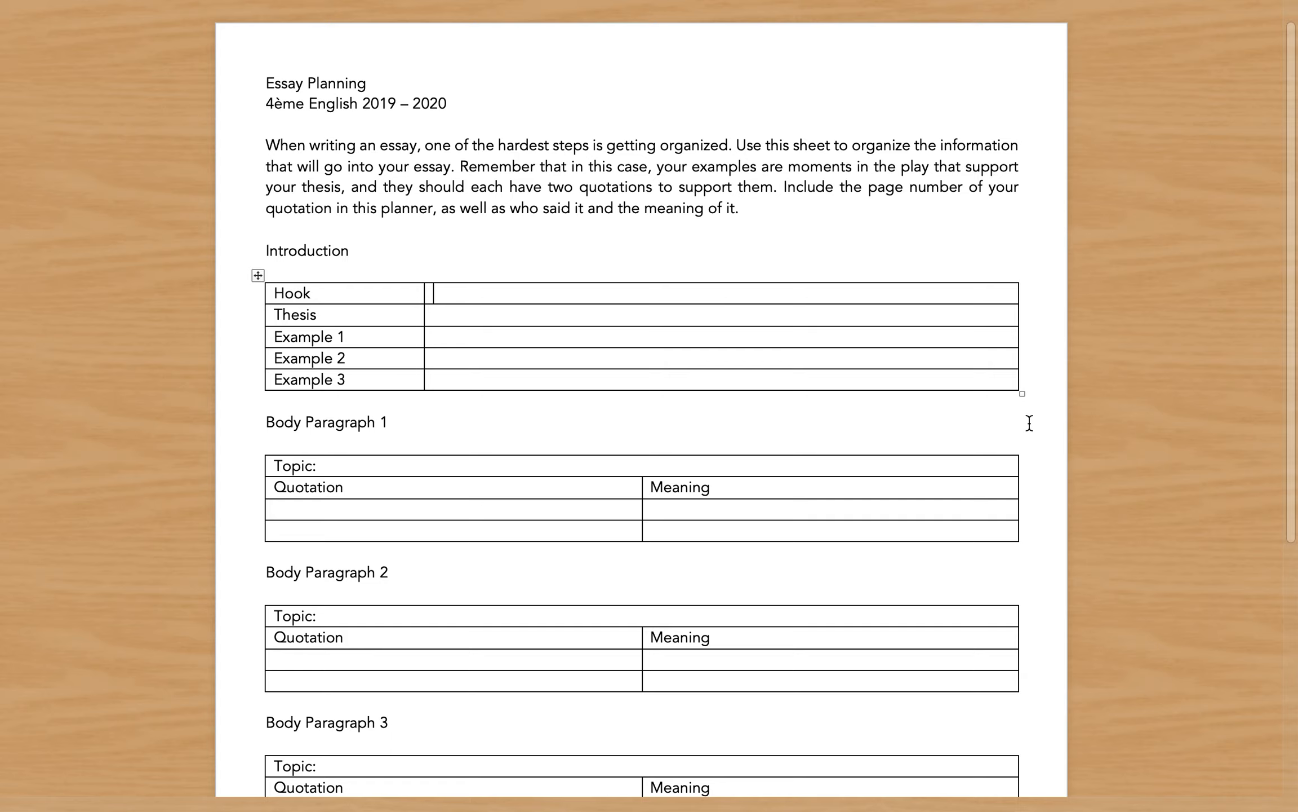
pyautogui.moveTo(296, 342)
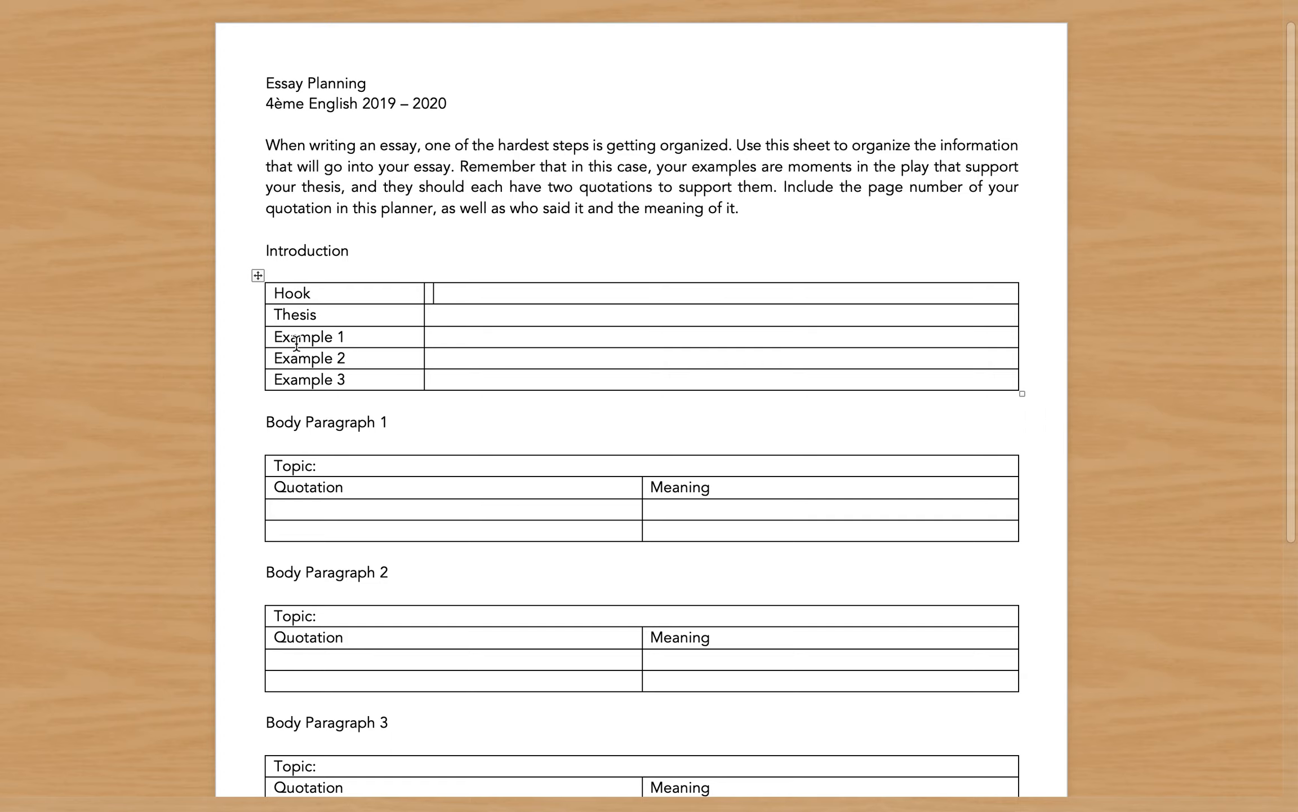
pyautogui.doubleClick(301, 336)
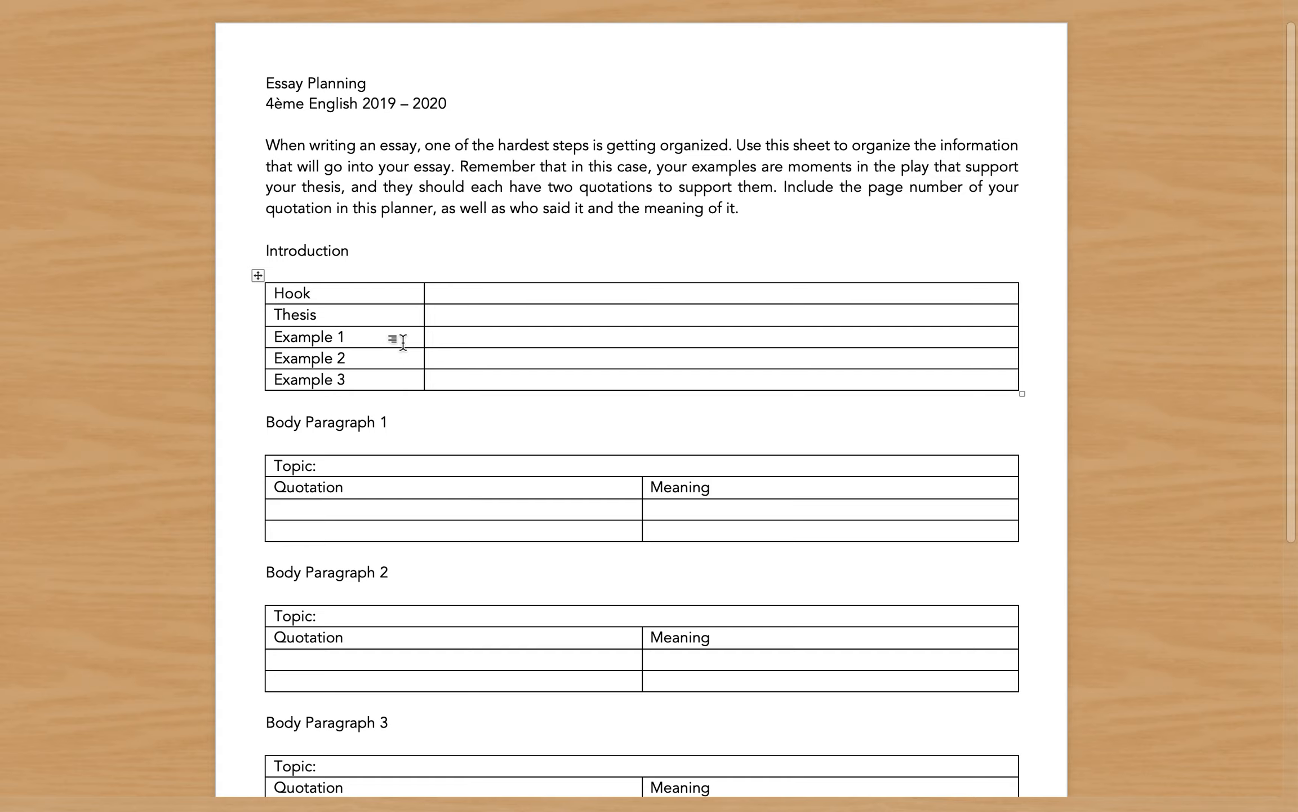
pyautogui.click(345, 336)
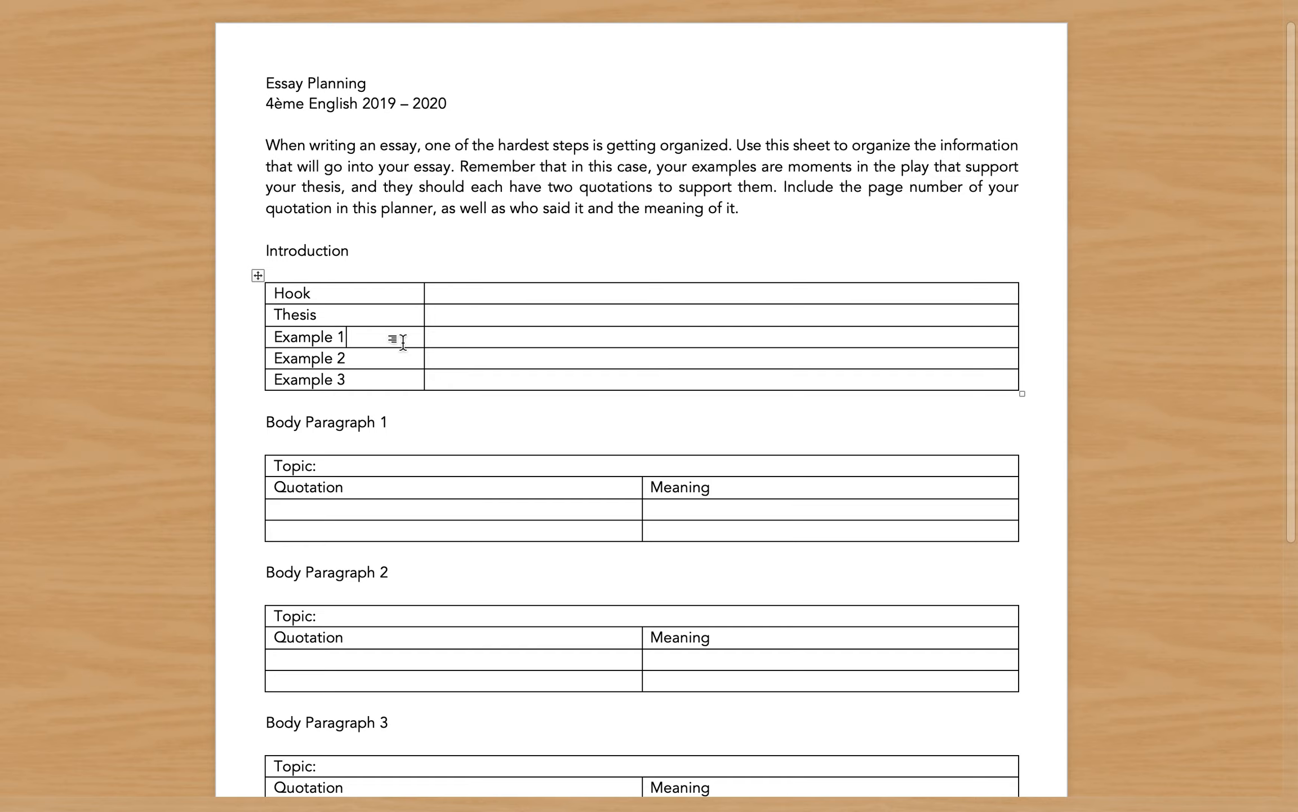
pyautogui.moveTo(370, 257)
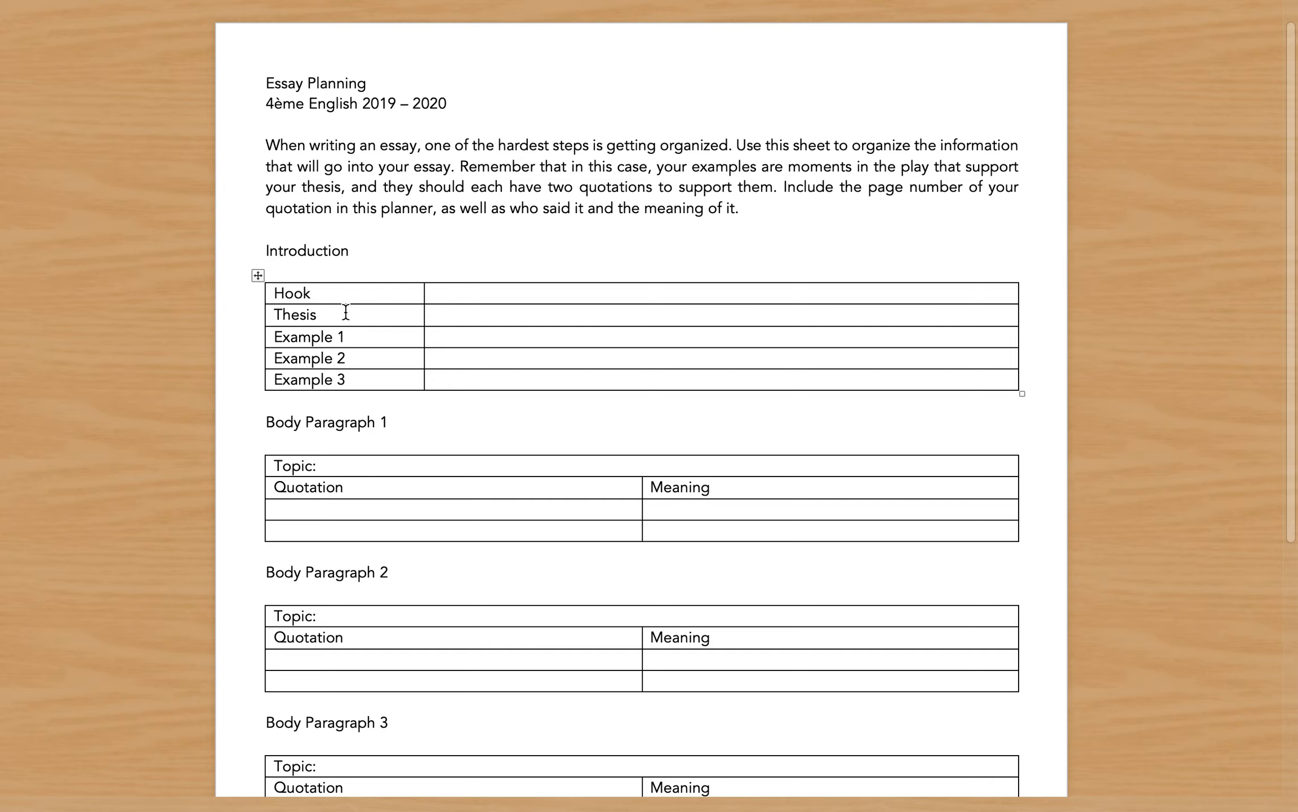
pyautogui.click(345, 336)
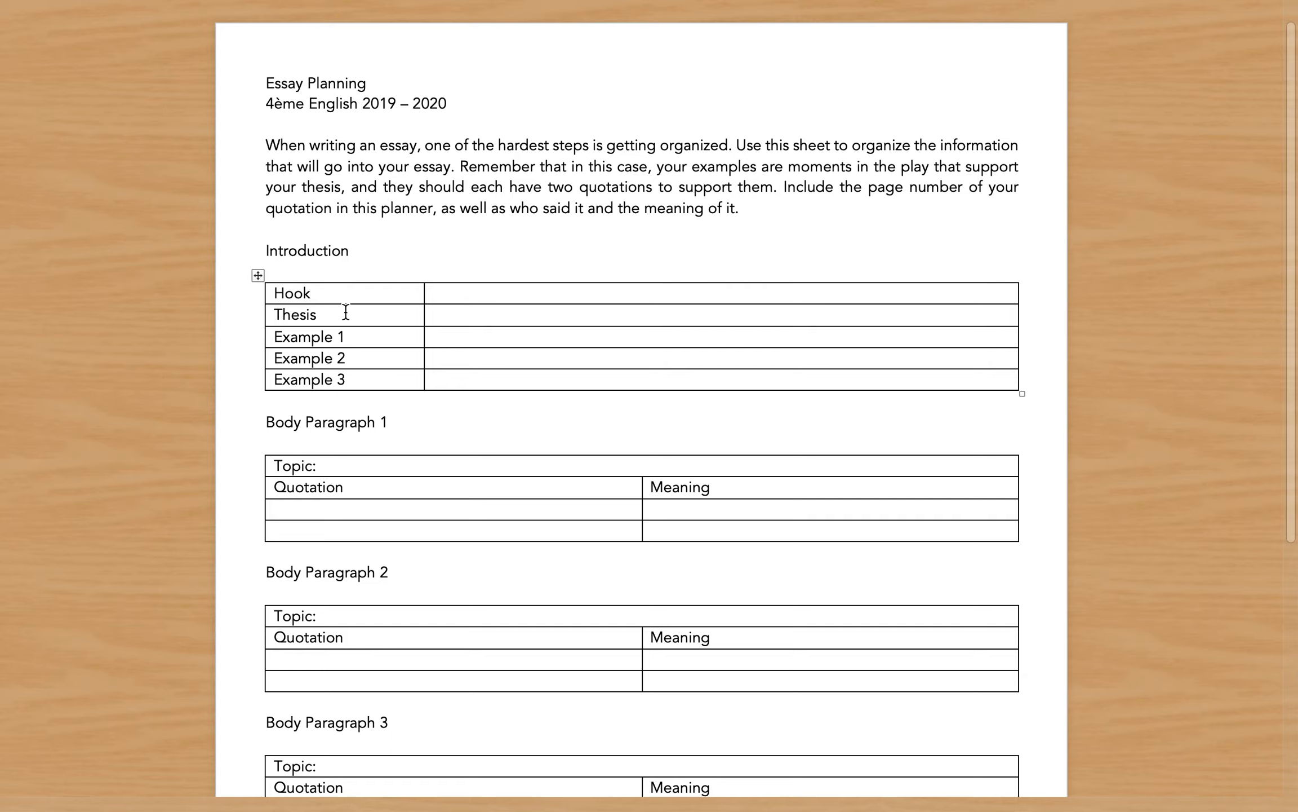
pyautogui.click(346, 335)
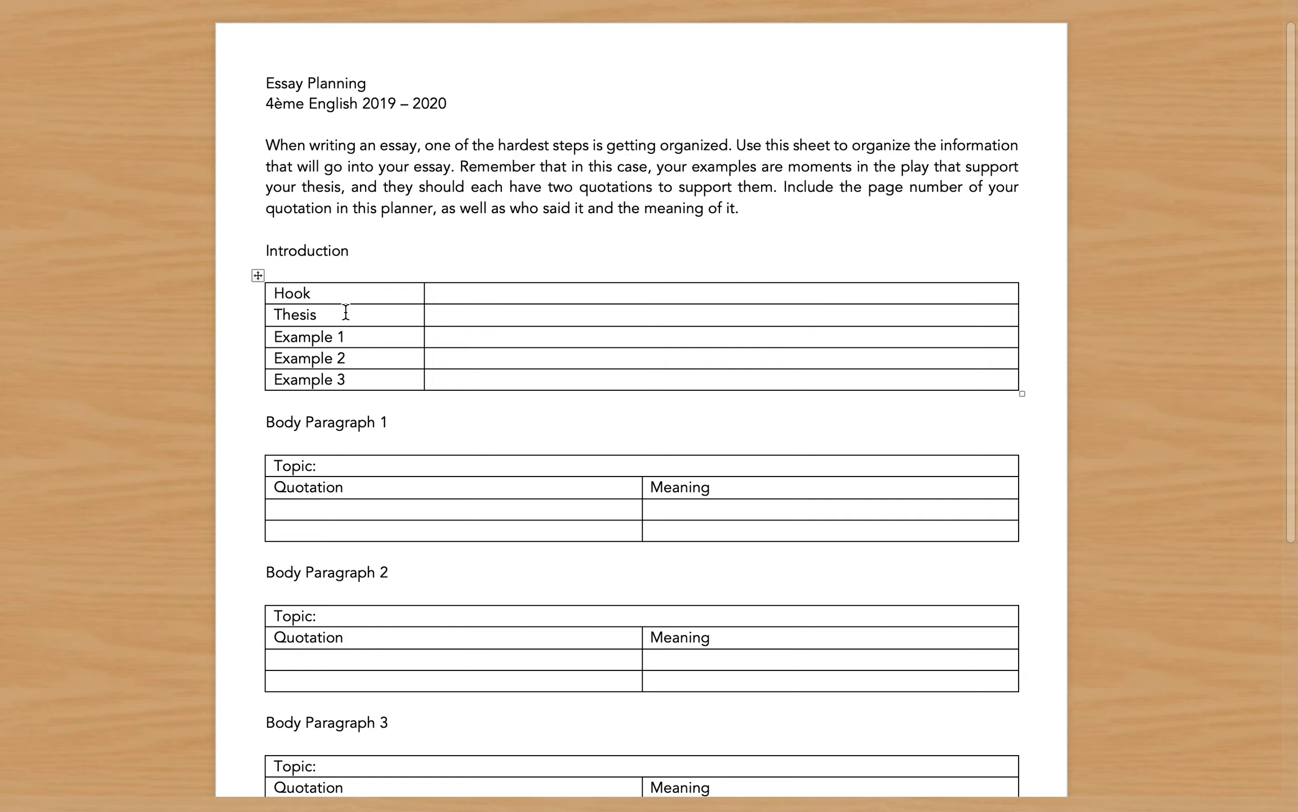
pyautogui.click(347, 337)
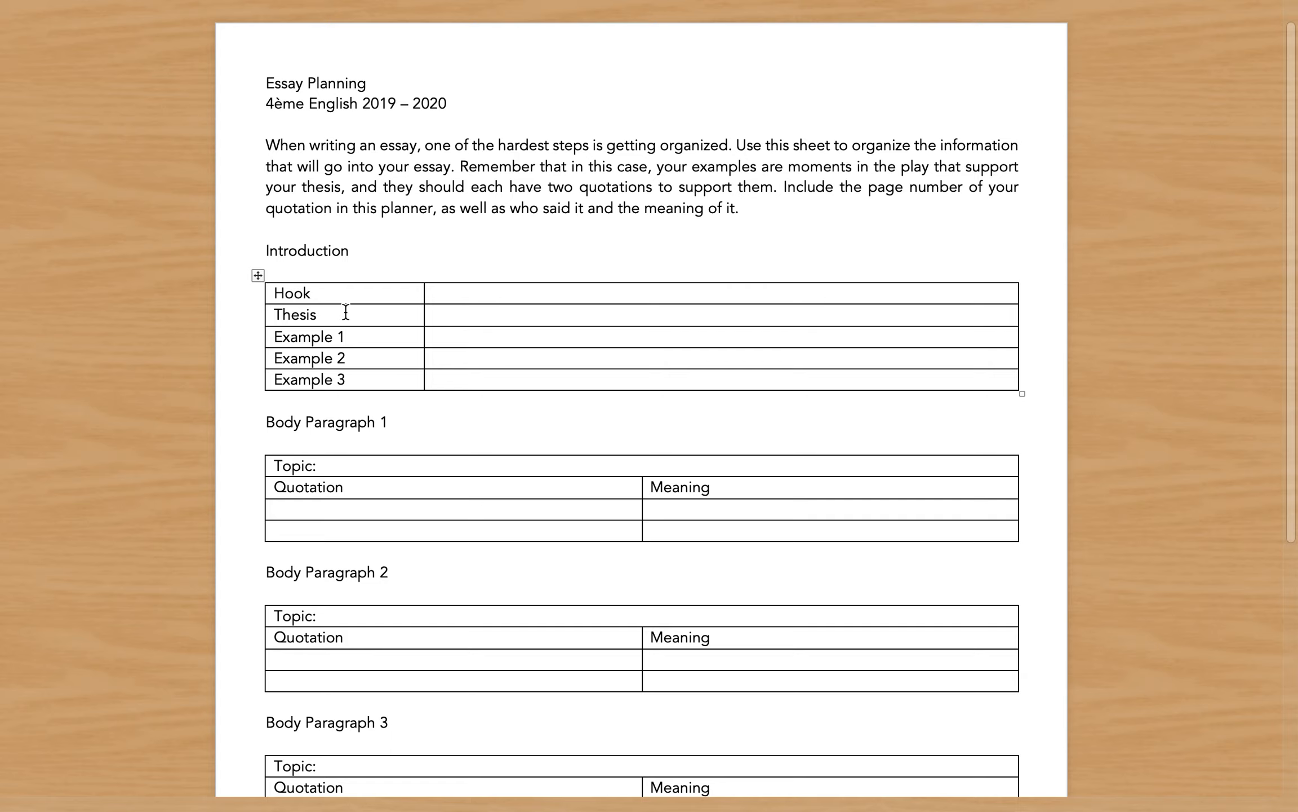
pyautogui.click(346, 336)
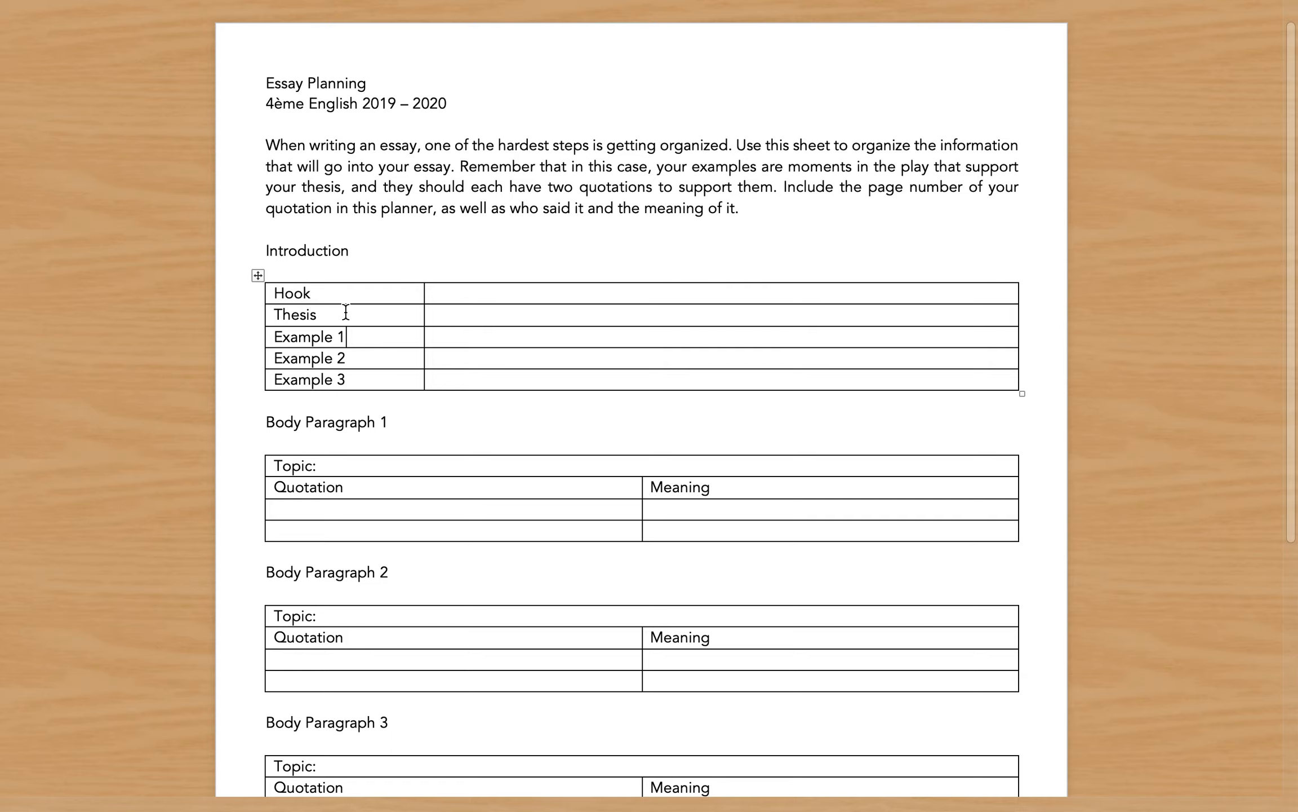
pyautogui.moveTo(473, 343)
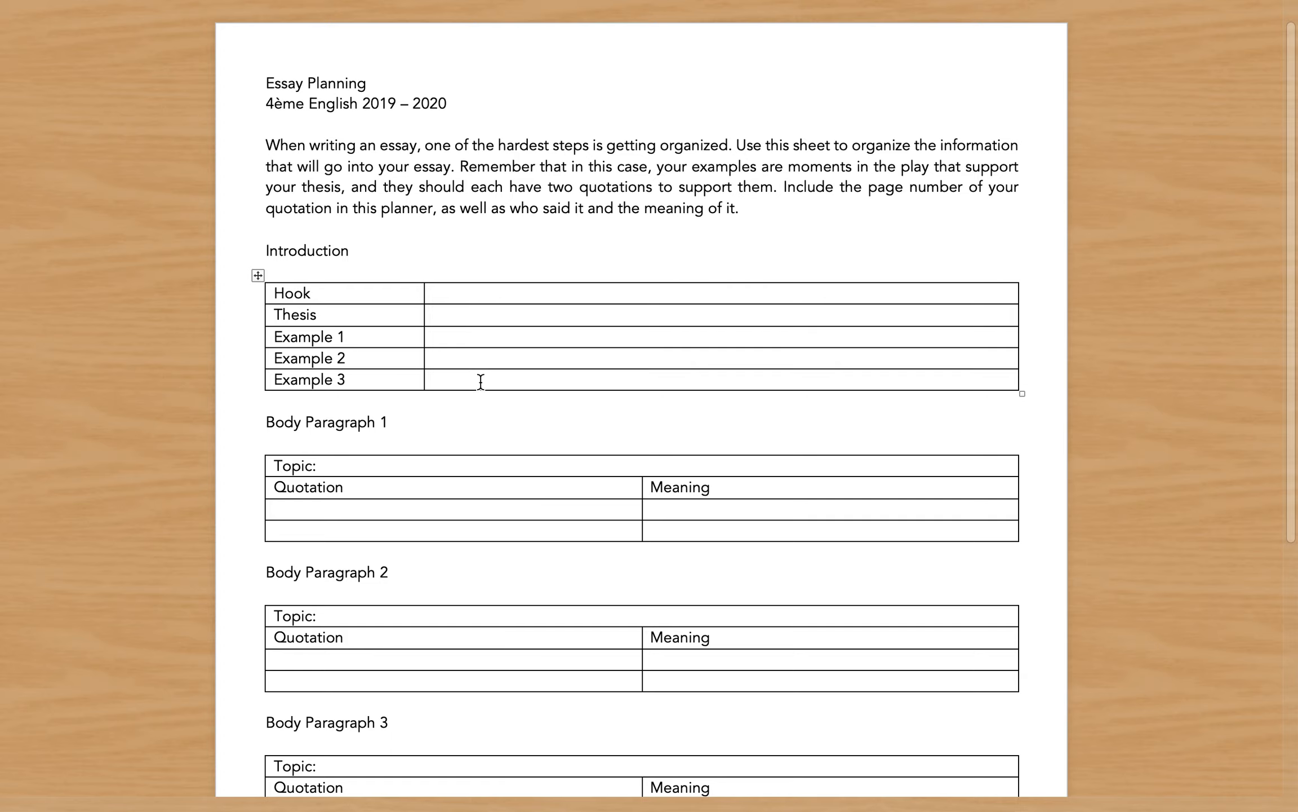
pyautogui.moveTo(535, 473)
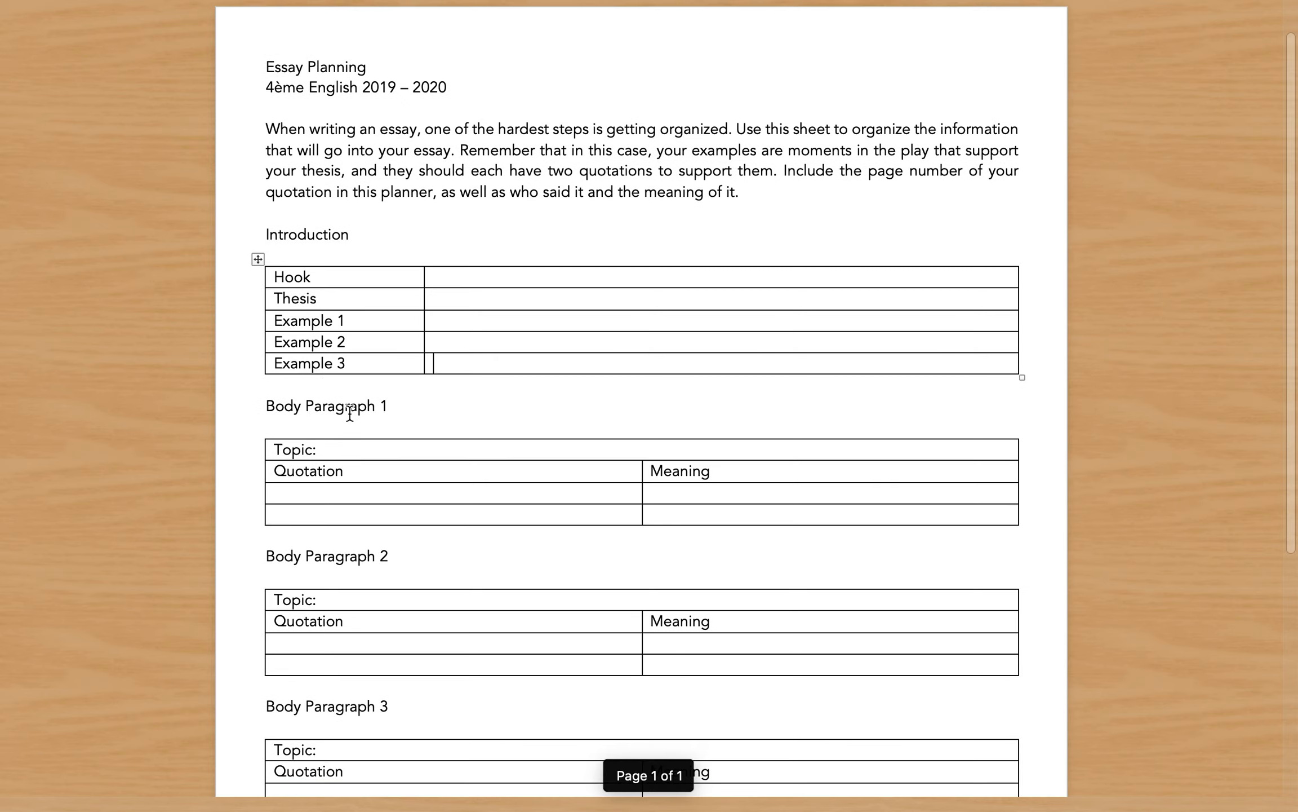
pyautogui.scroll(-3)
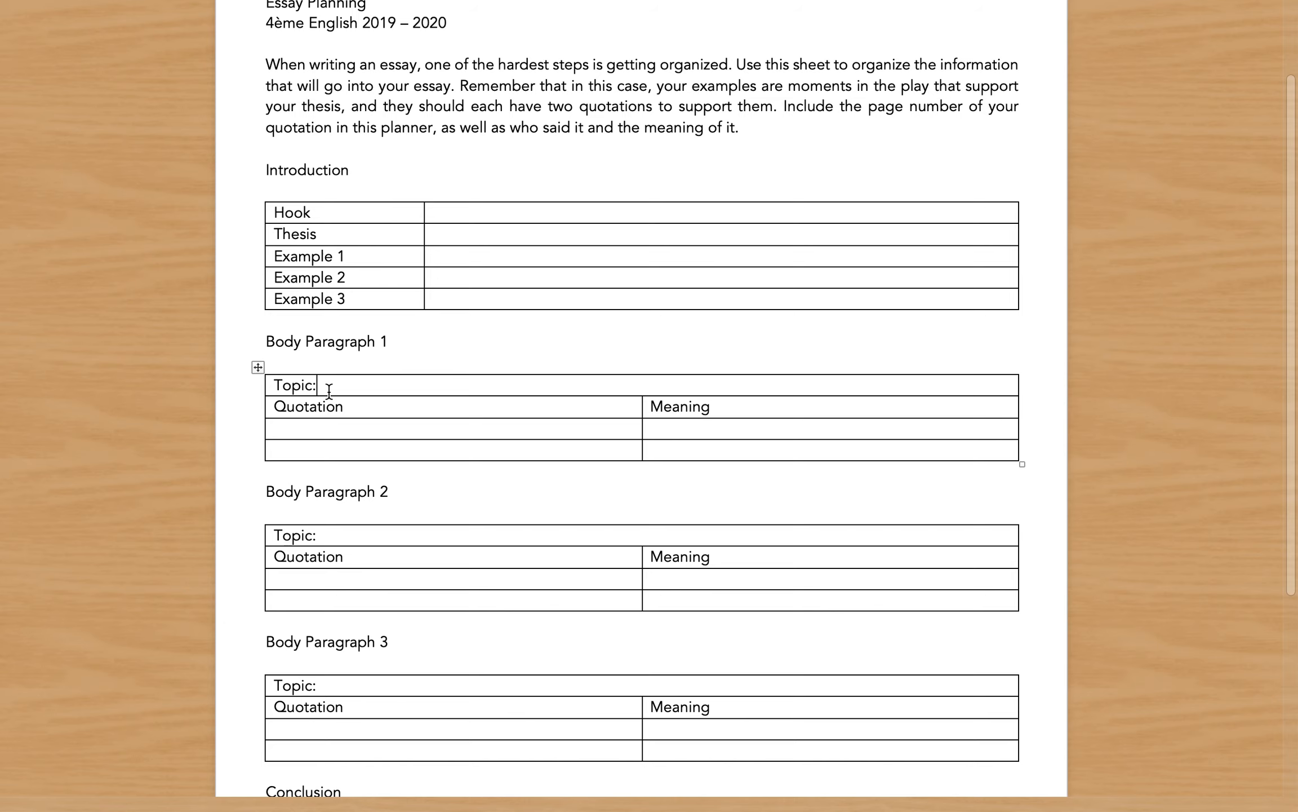
pyautogui.scroll(-3)
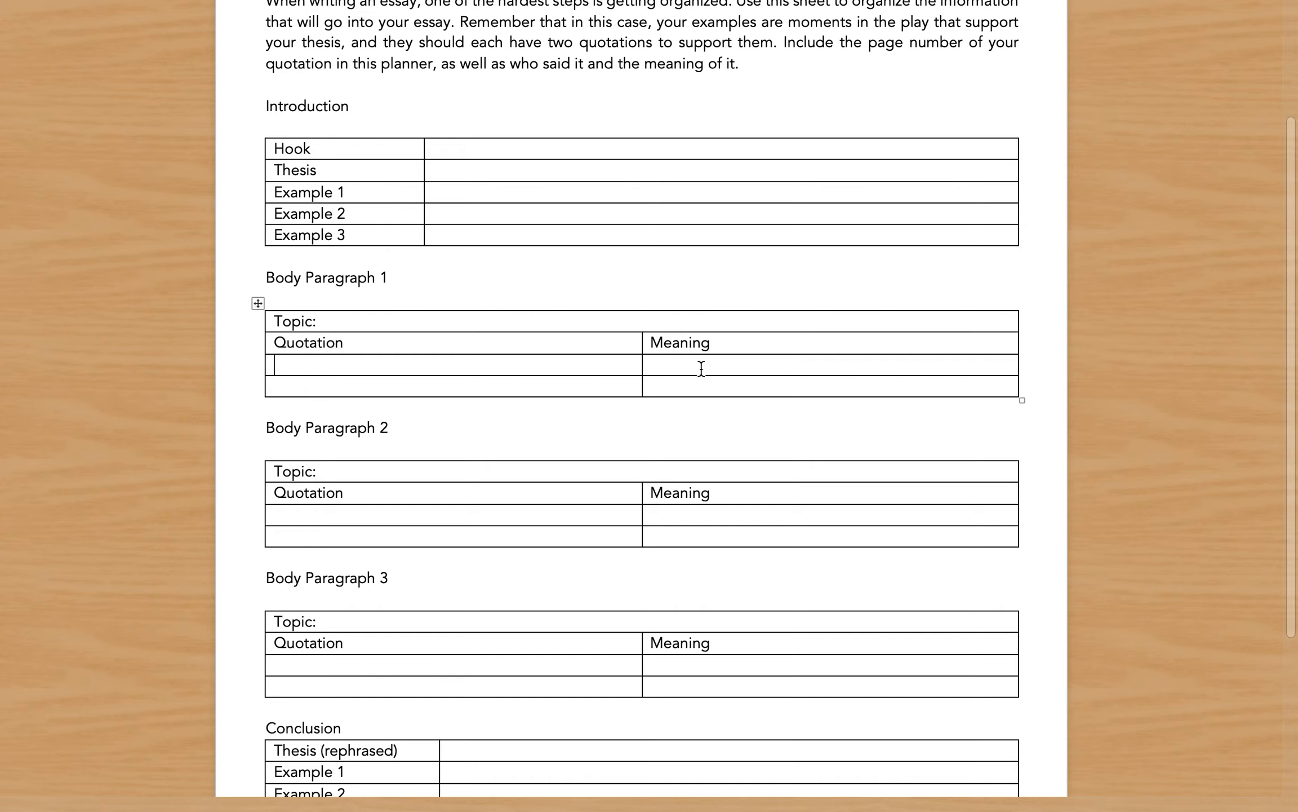
pyautogui.scroll(-3)
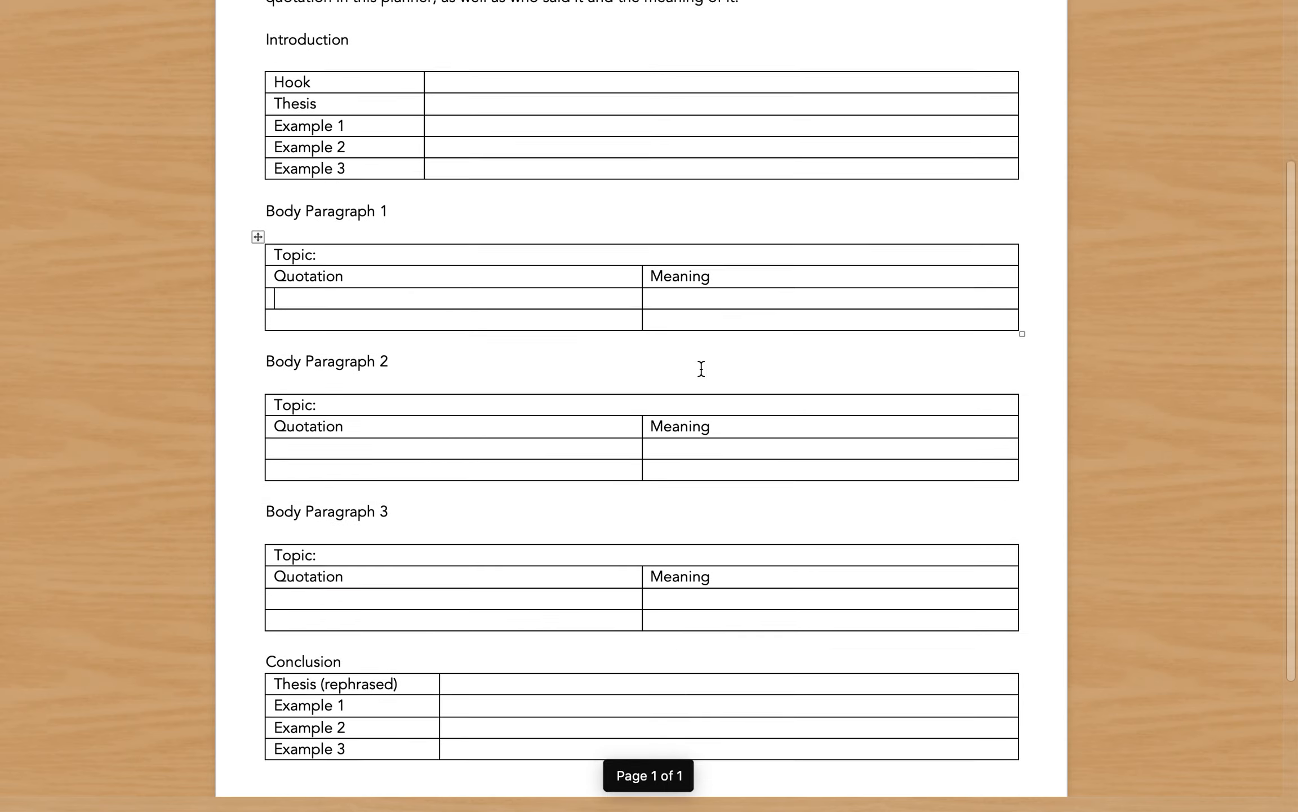
pyautogui.scroll(-3)
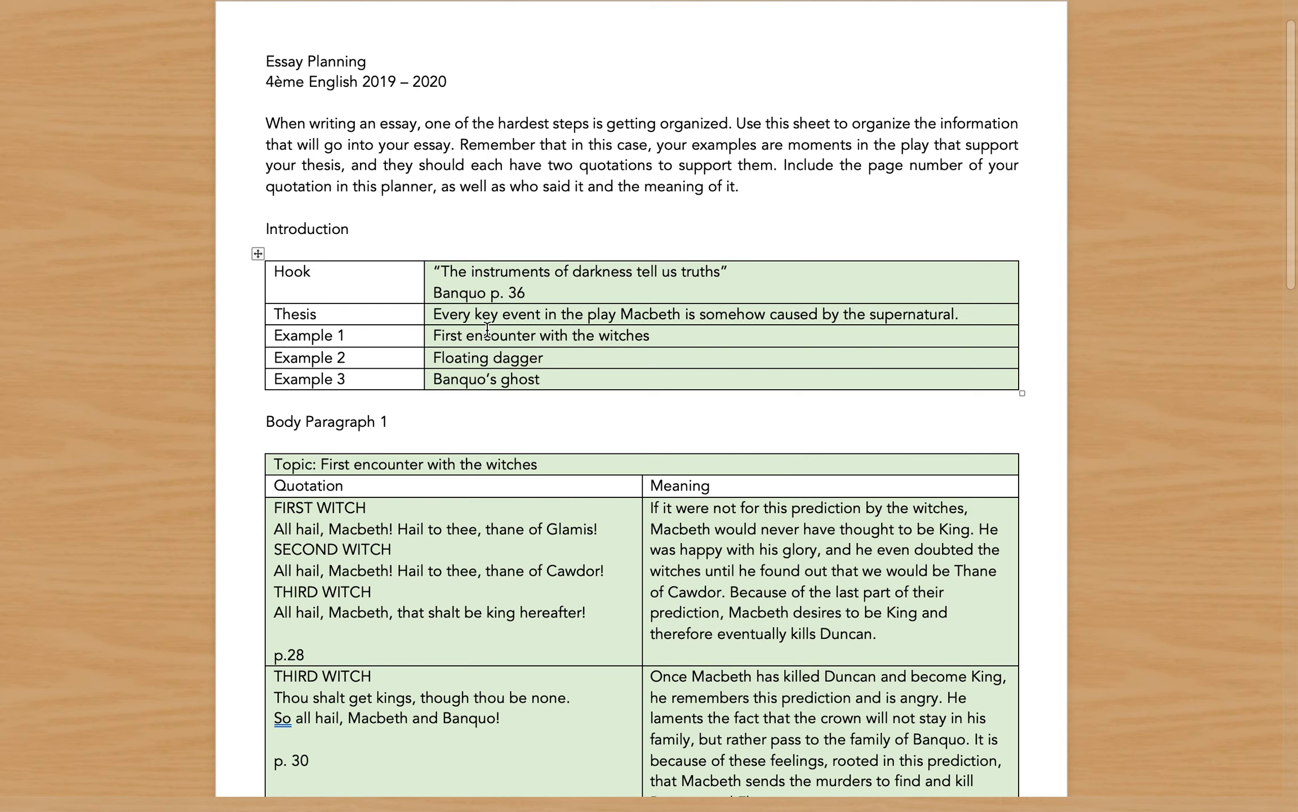
pyautogui.moveTo(715, 333)
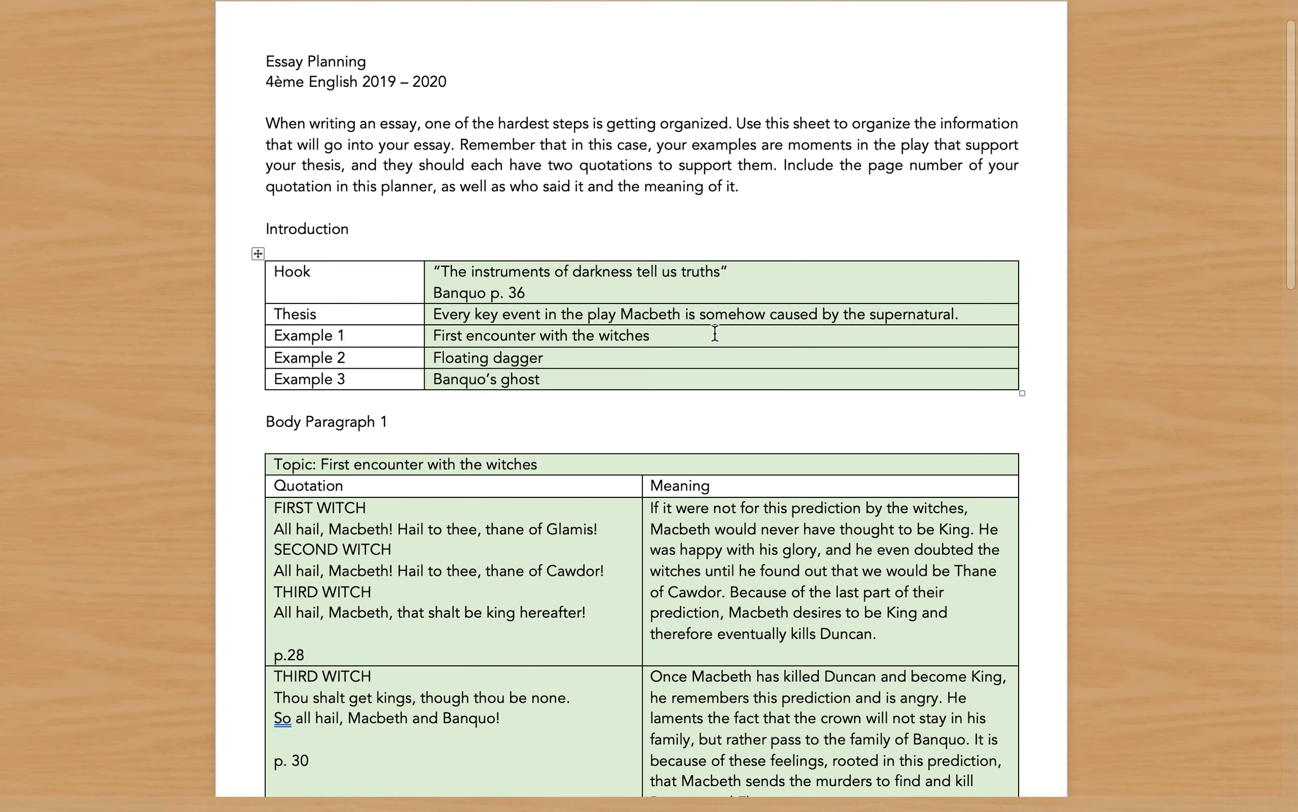
pyautogui.moveTo(578, 366)
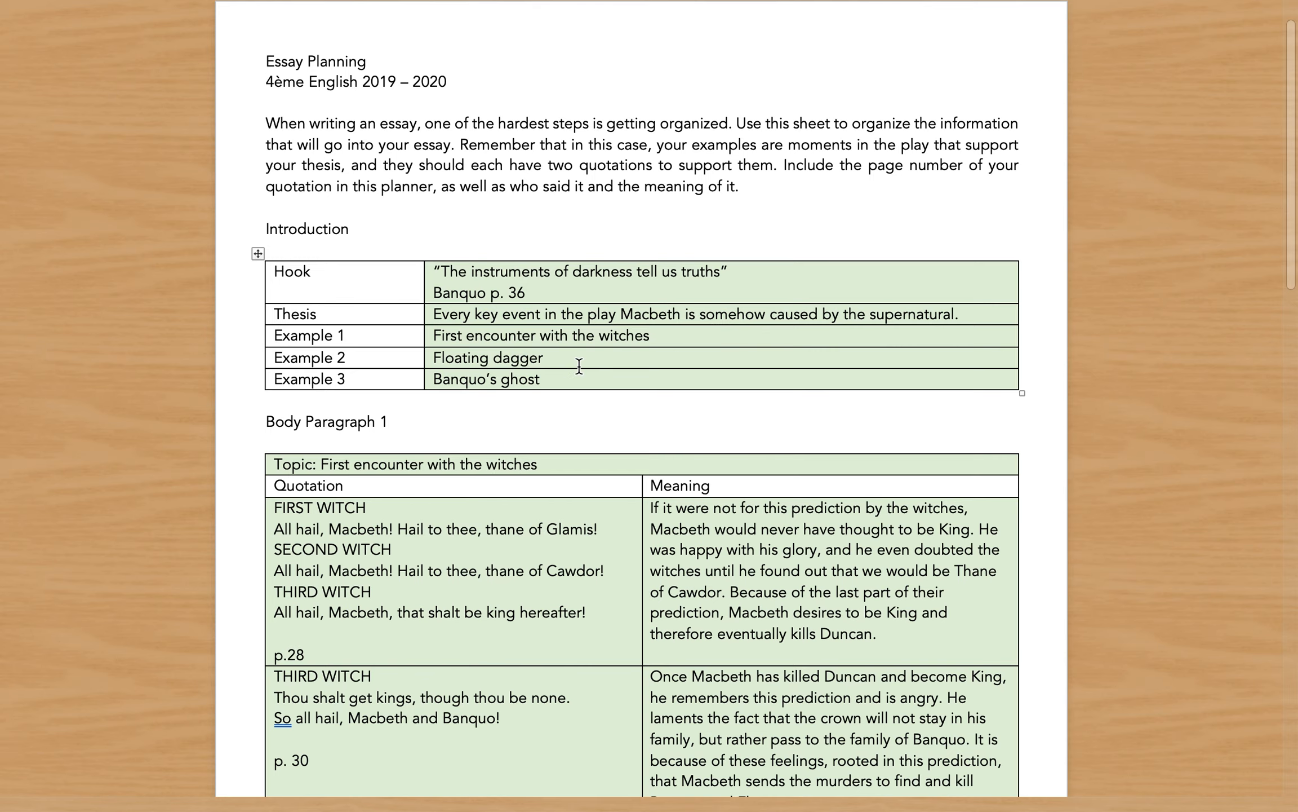
pyautogui.moveTo(580, 380)
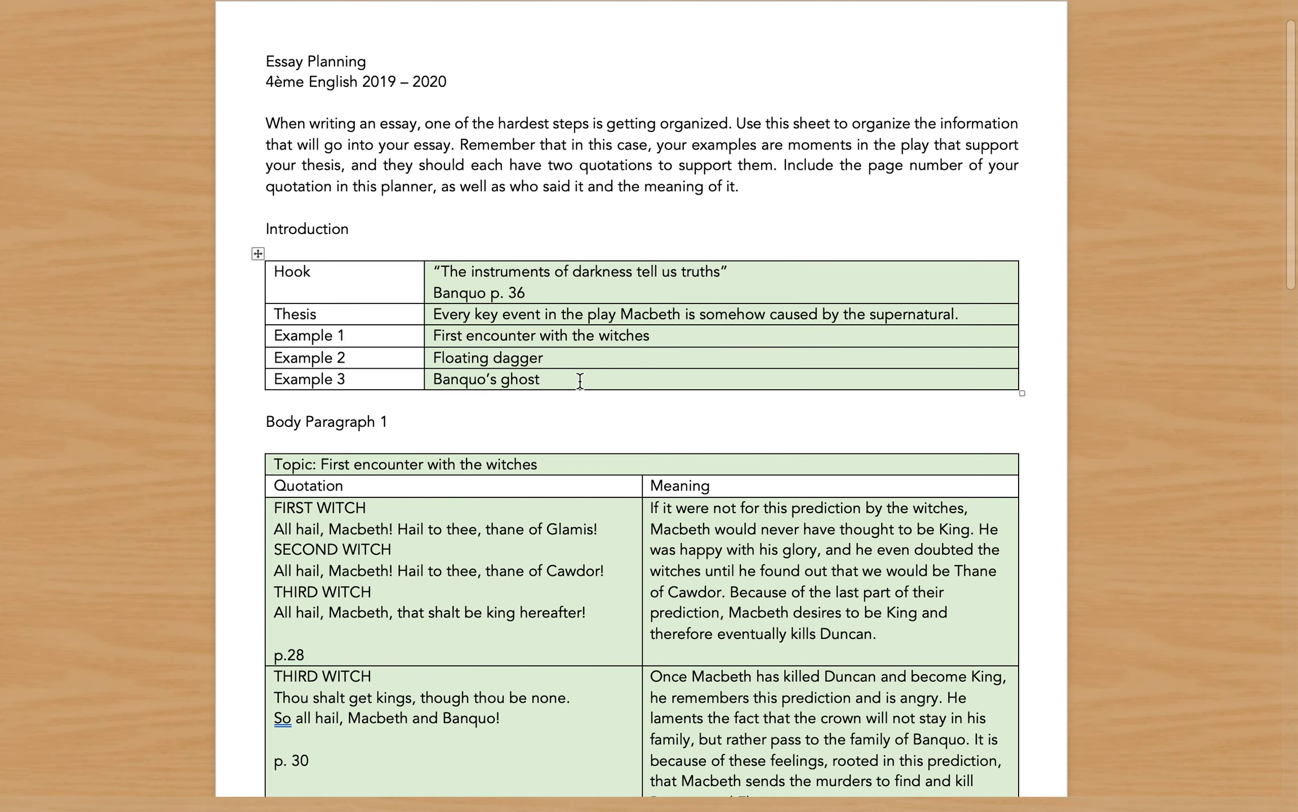
pyautogui.scroll(-3)
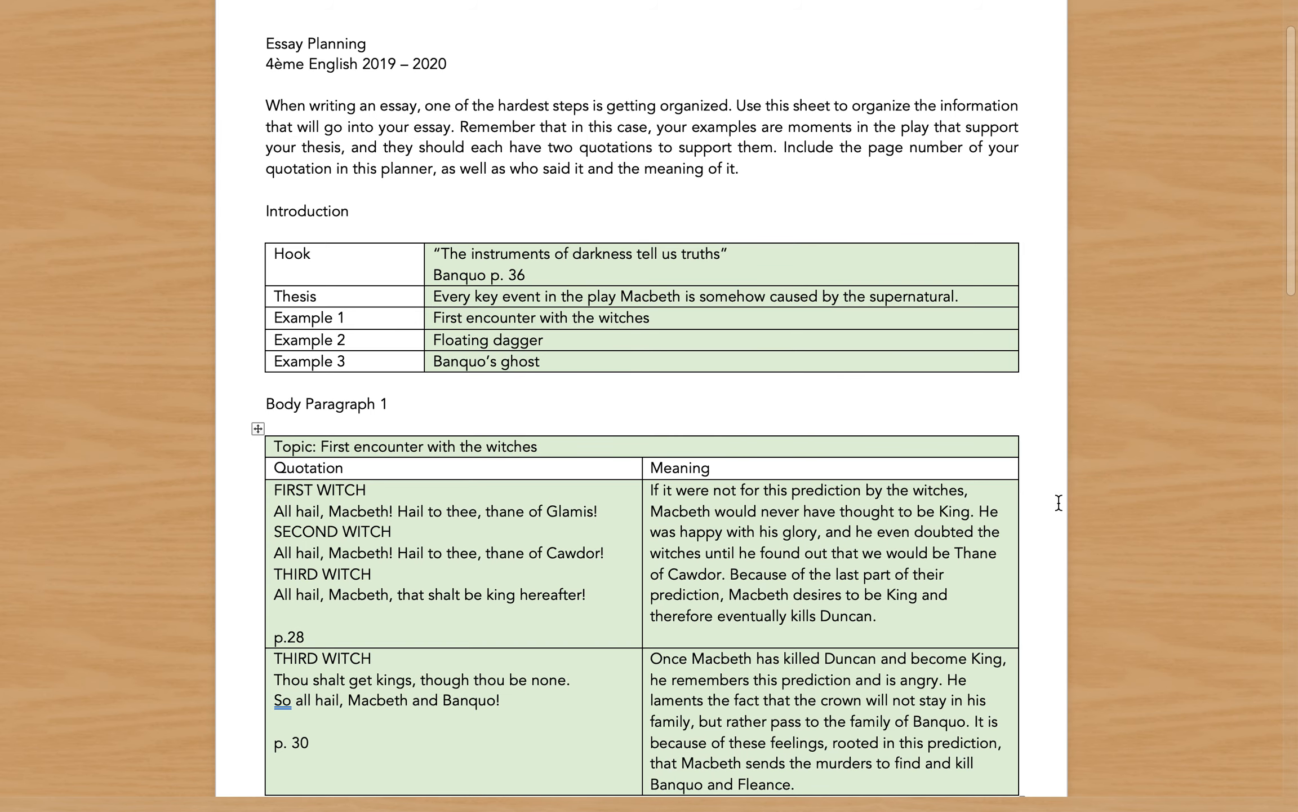
pyautogui.scroll(-3)
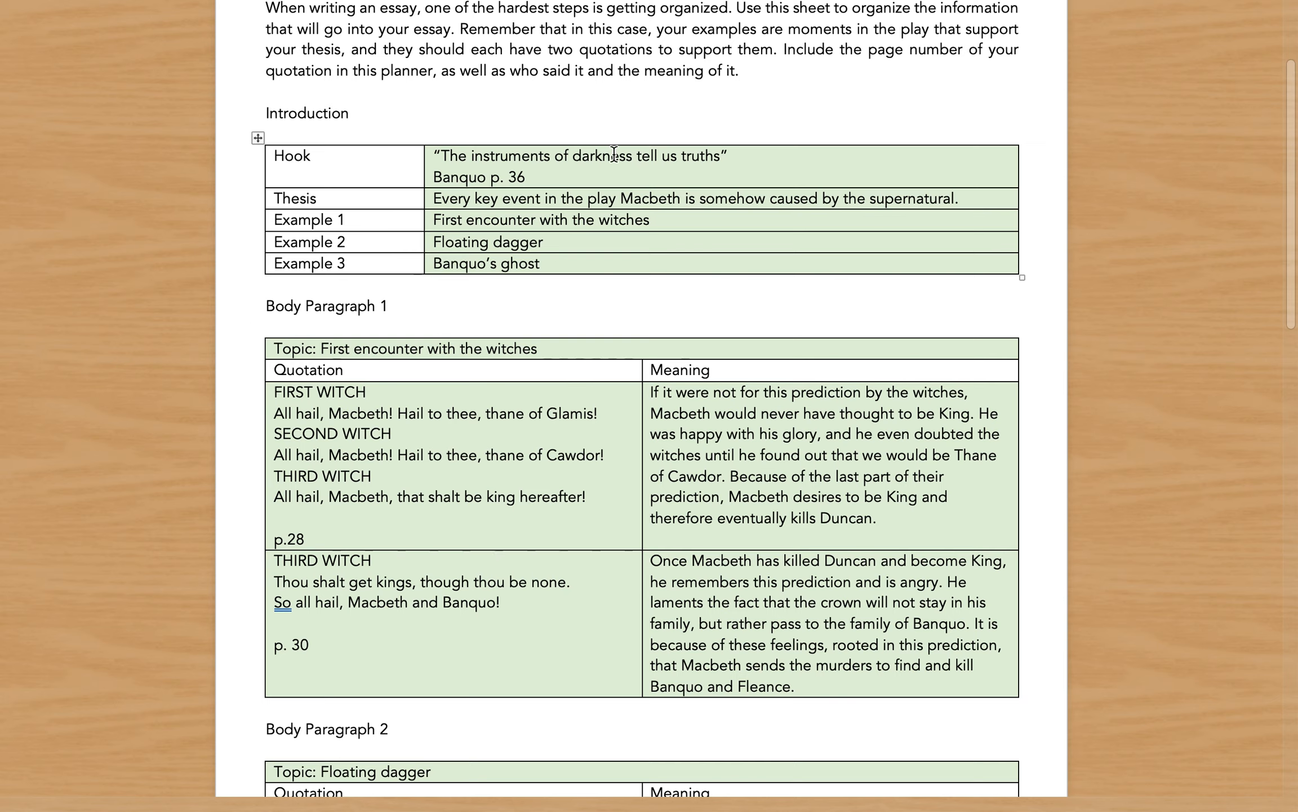
pyautogui.scroll(-3)
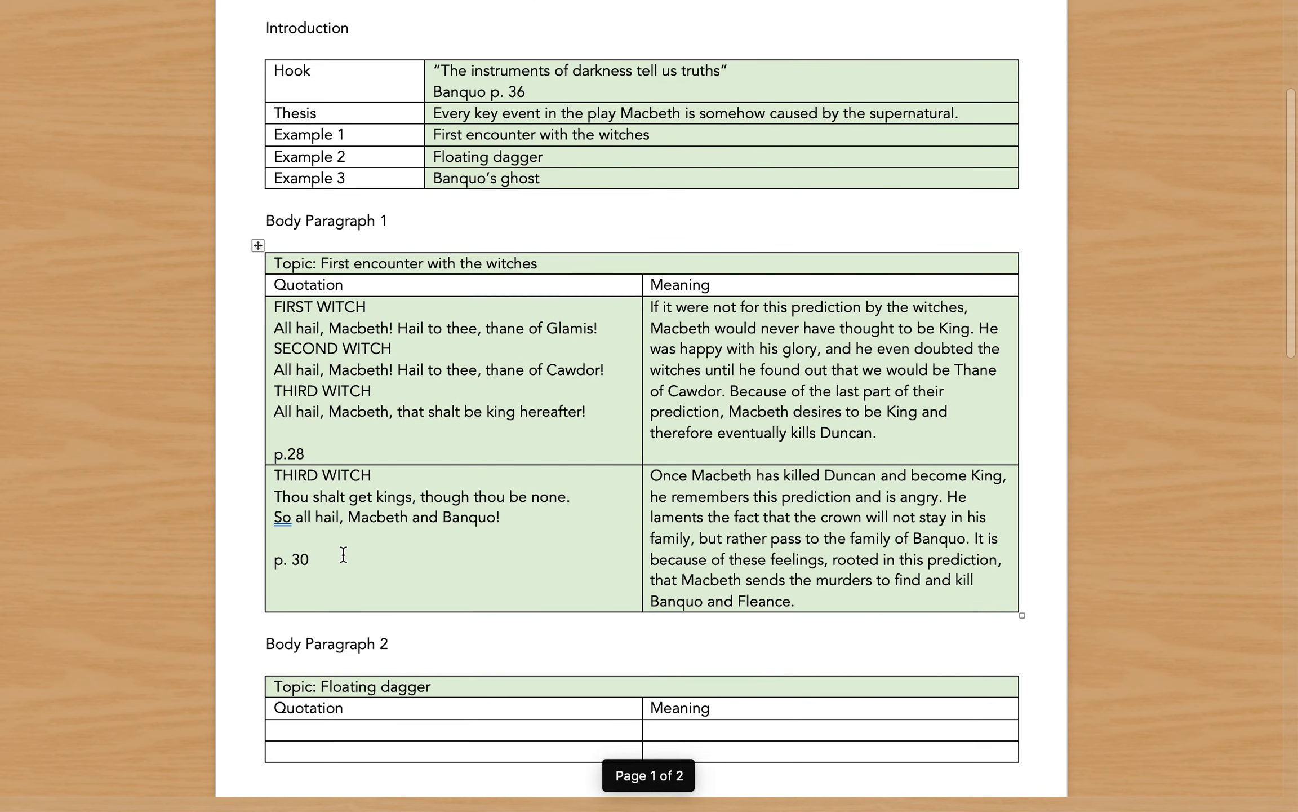
pyautogui.scroll(-3)
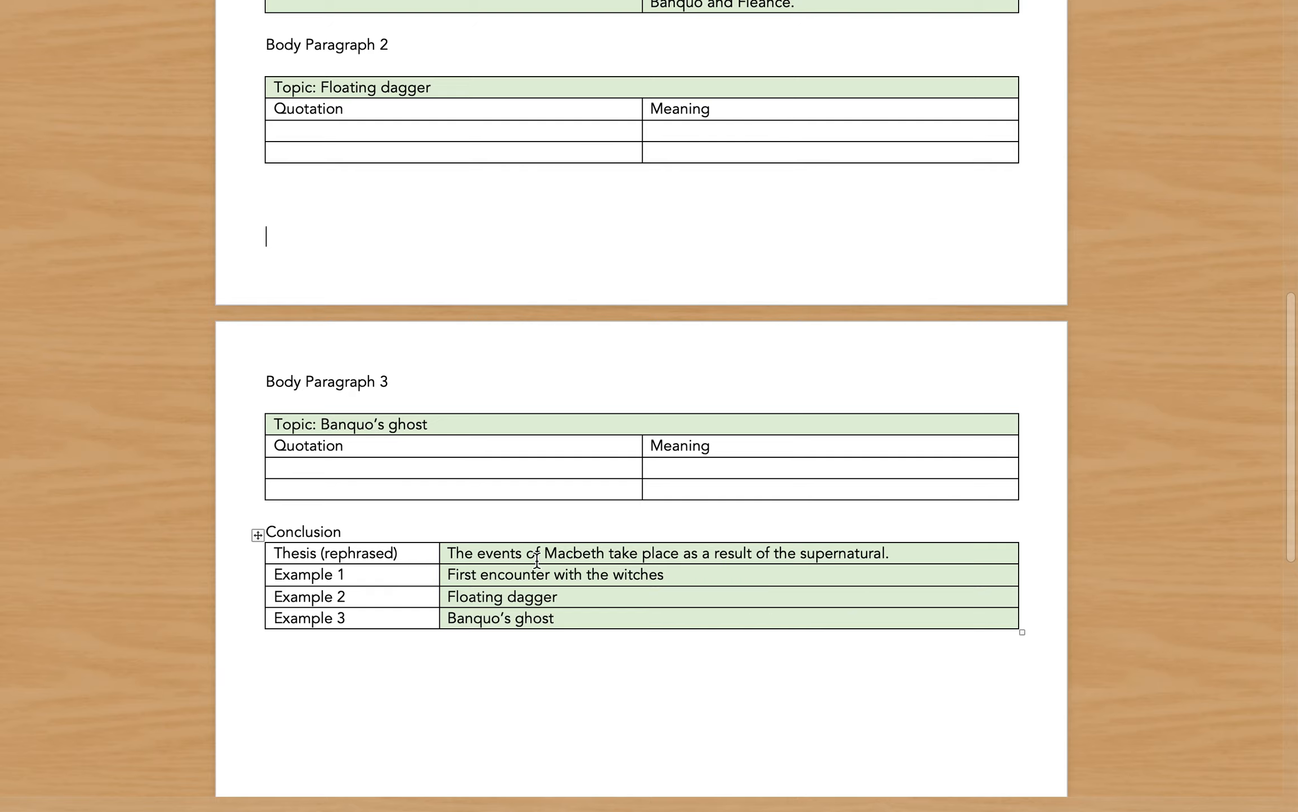
pyautogui.scroll(3)
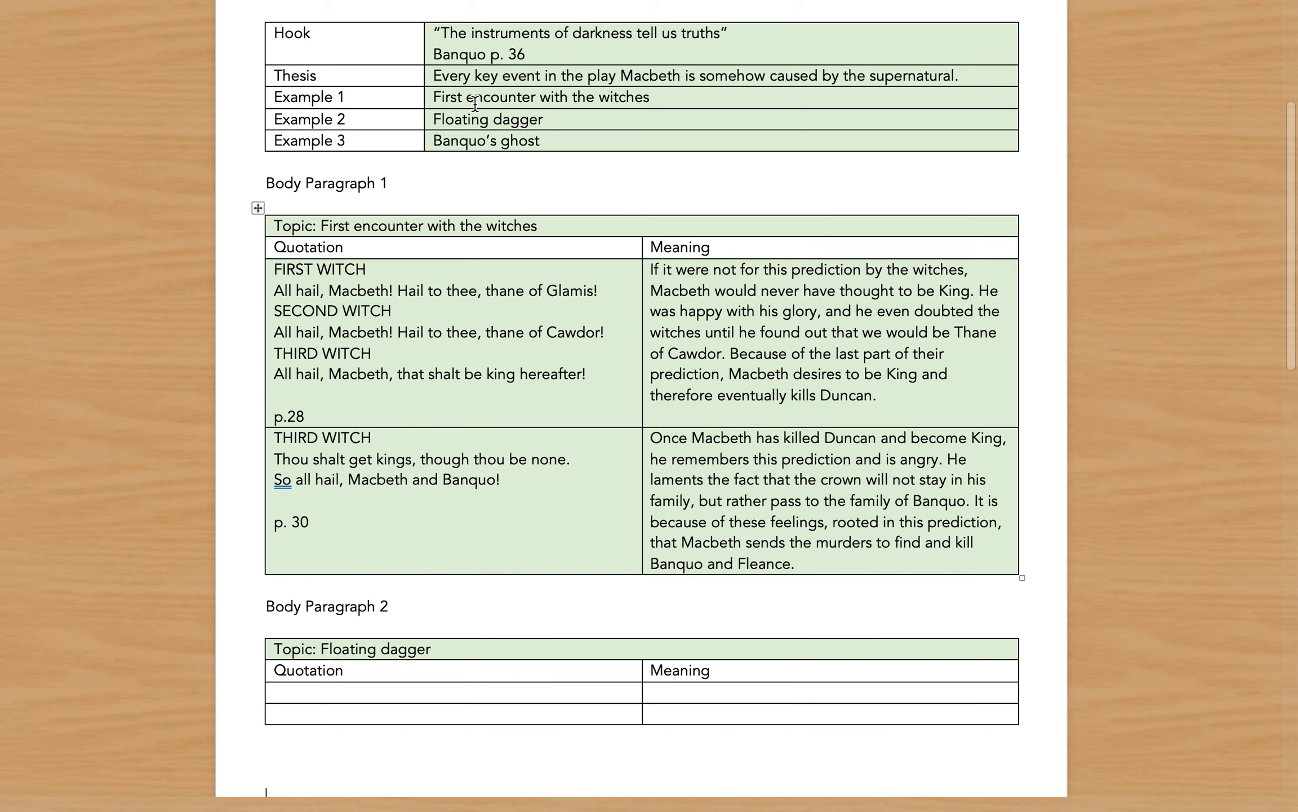
pyautogui.moveTo(482, 147)
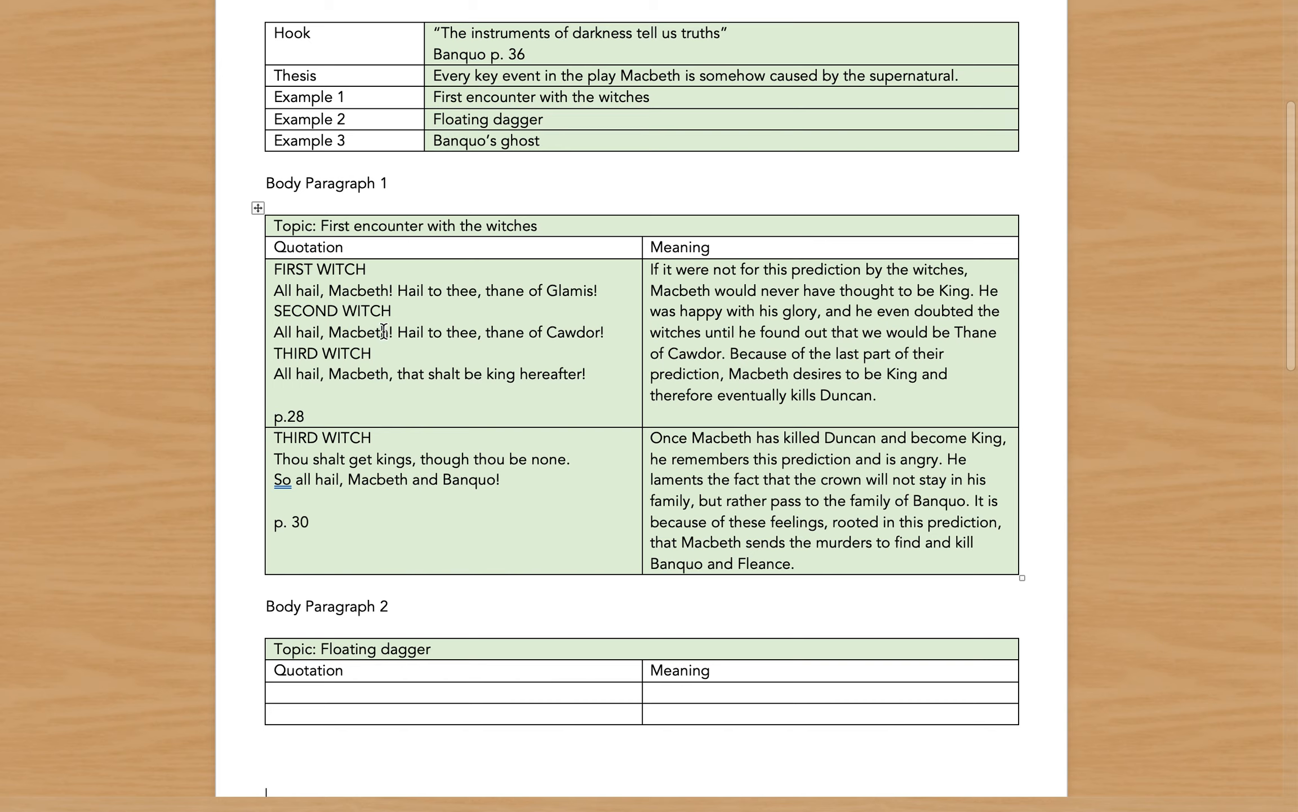
pyautogui.moveTo(389, 373)
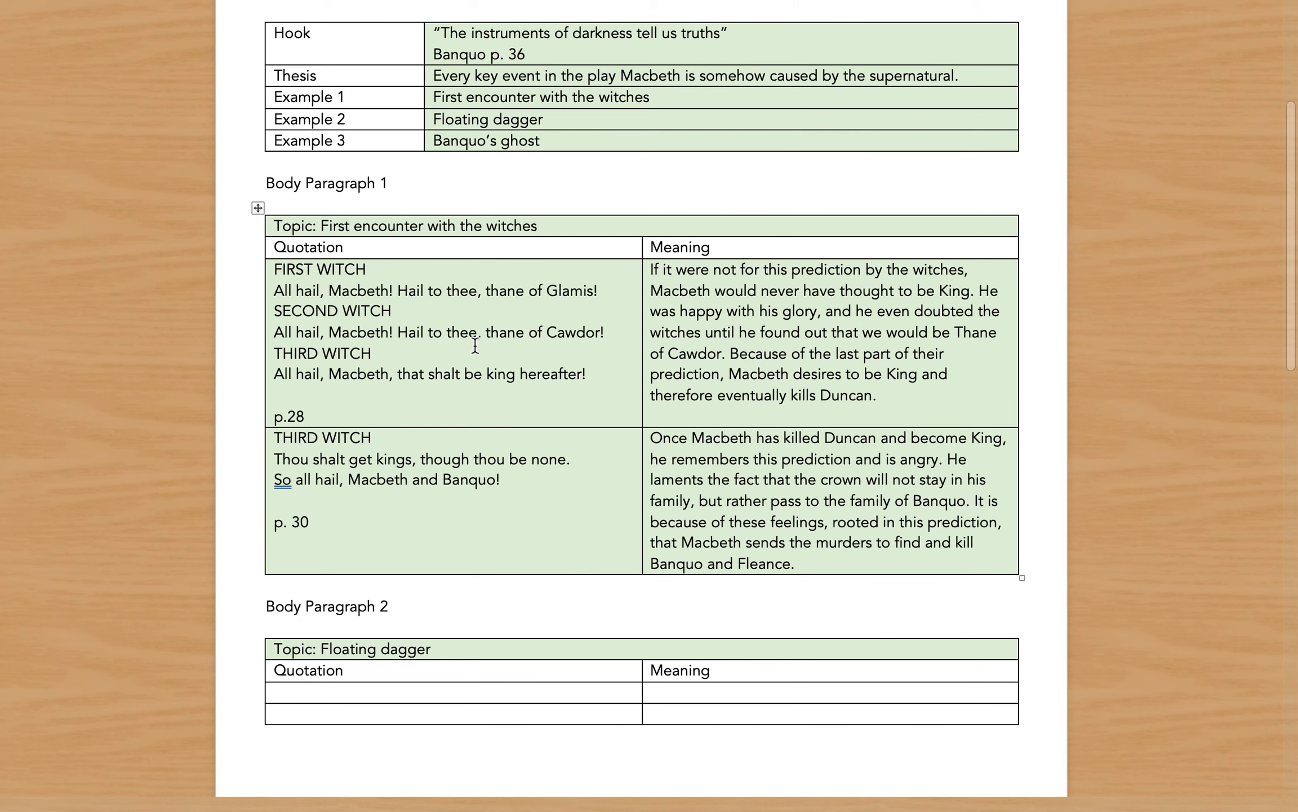
pyautogui.scroll(-3)
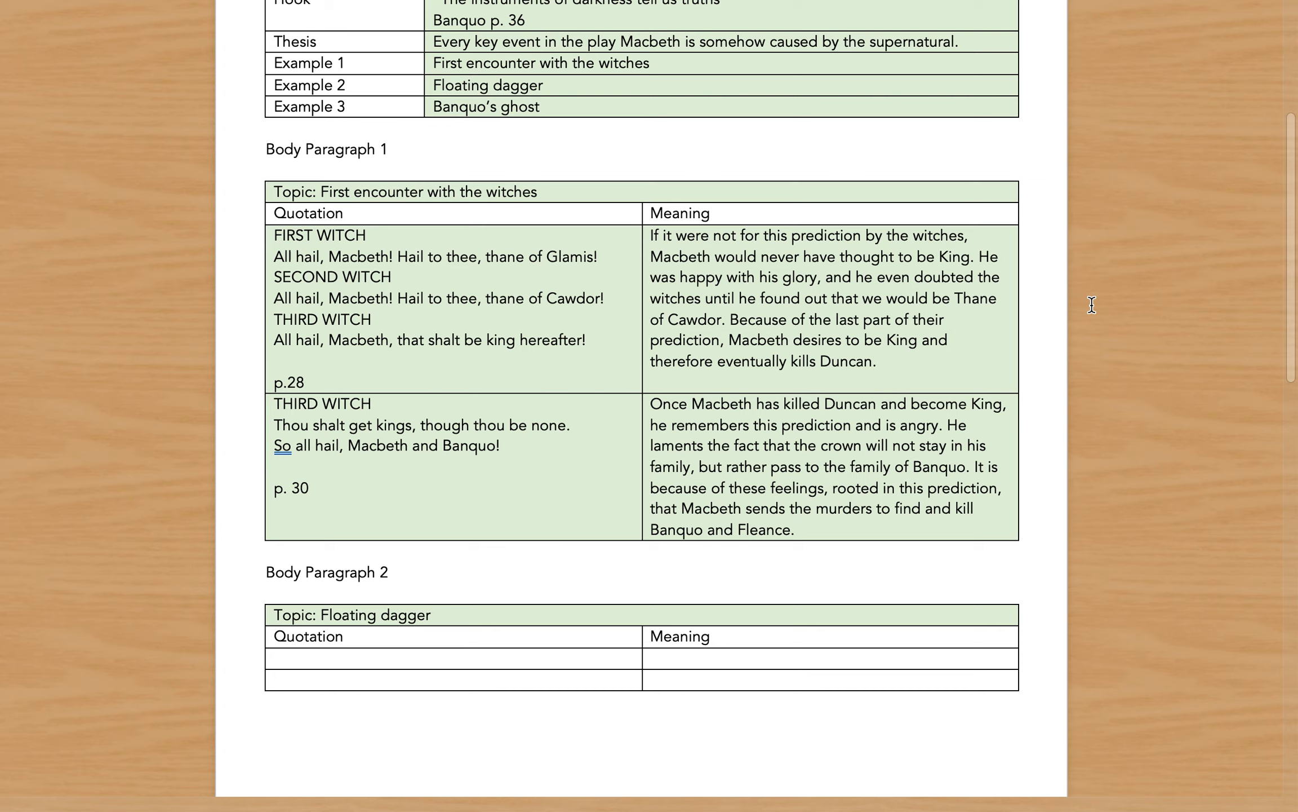
pyautogui.click(266, 763)
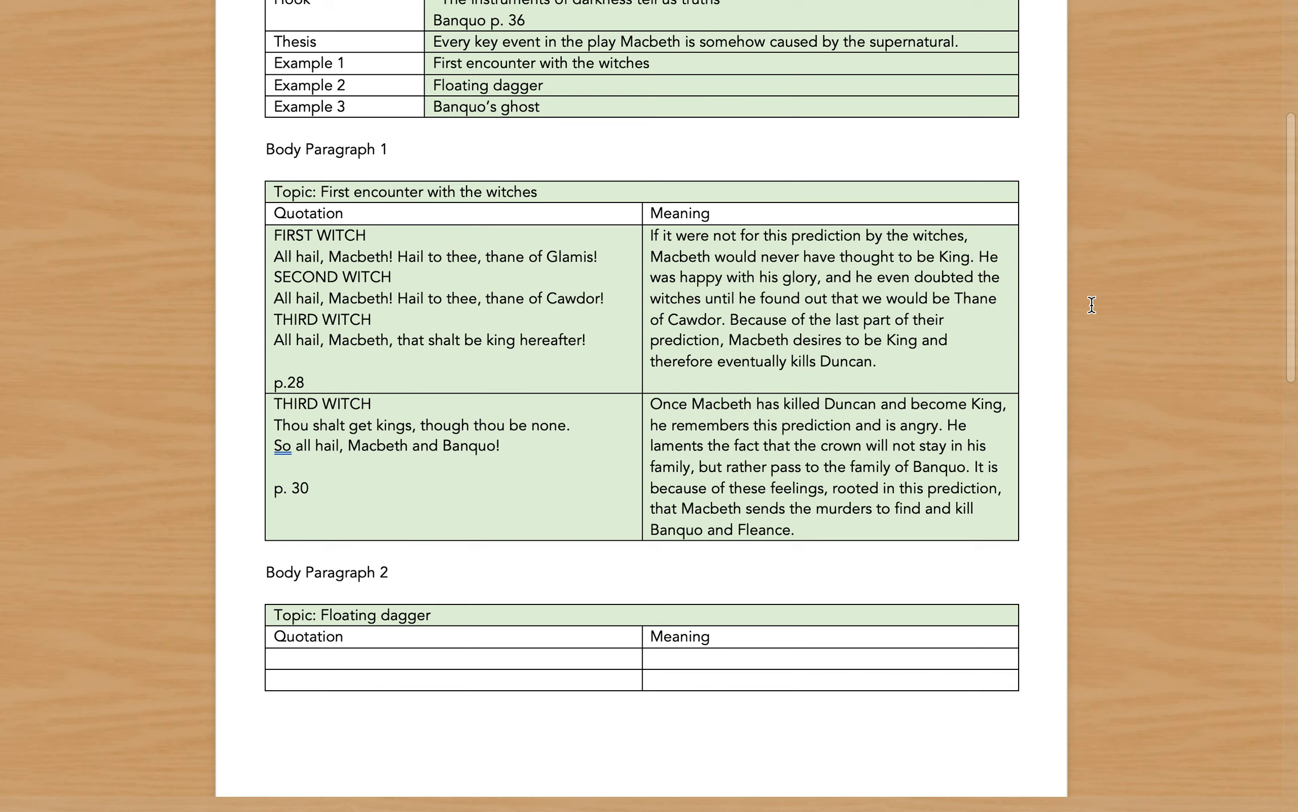
pyautogui.click(266, 763)
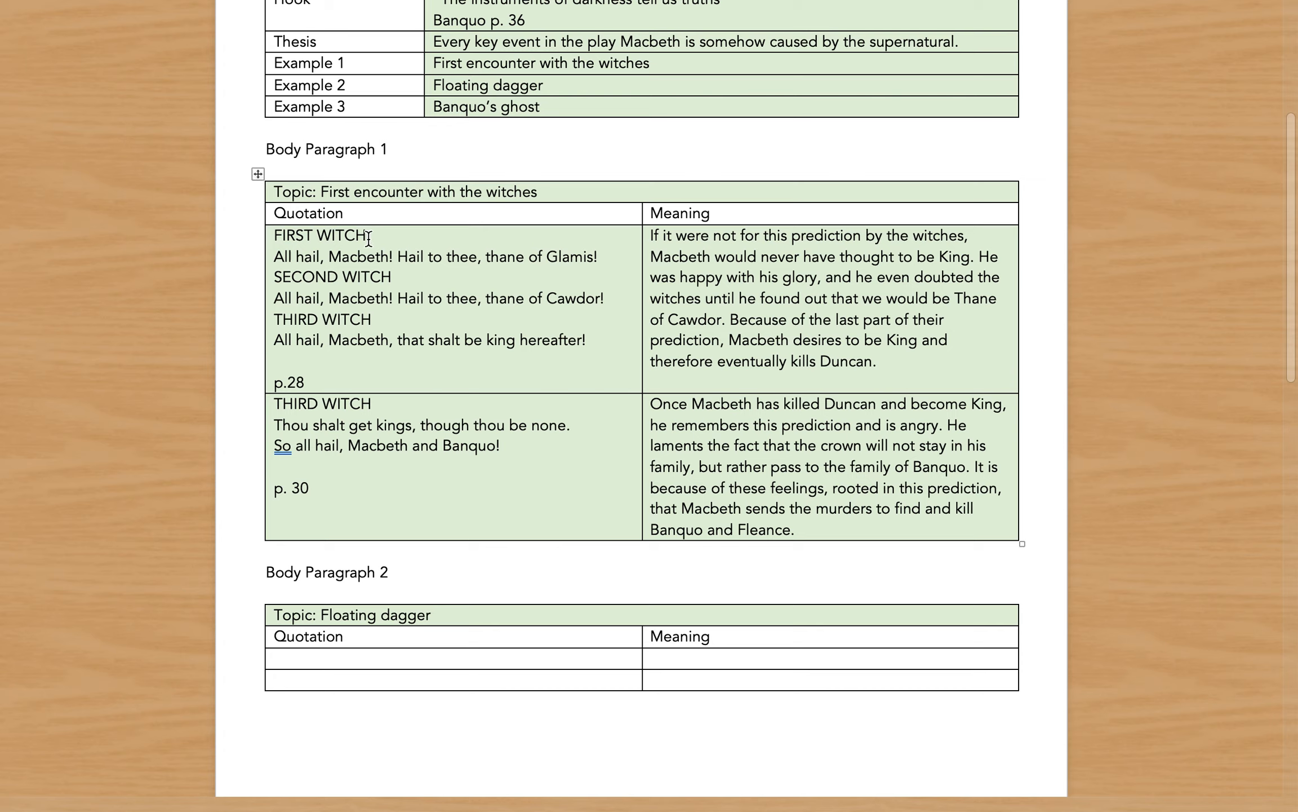
pyautogui.click(266, 763)
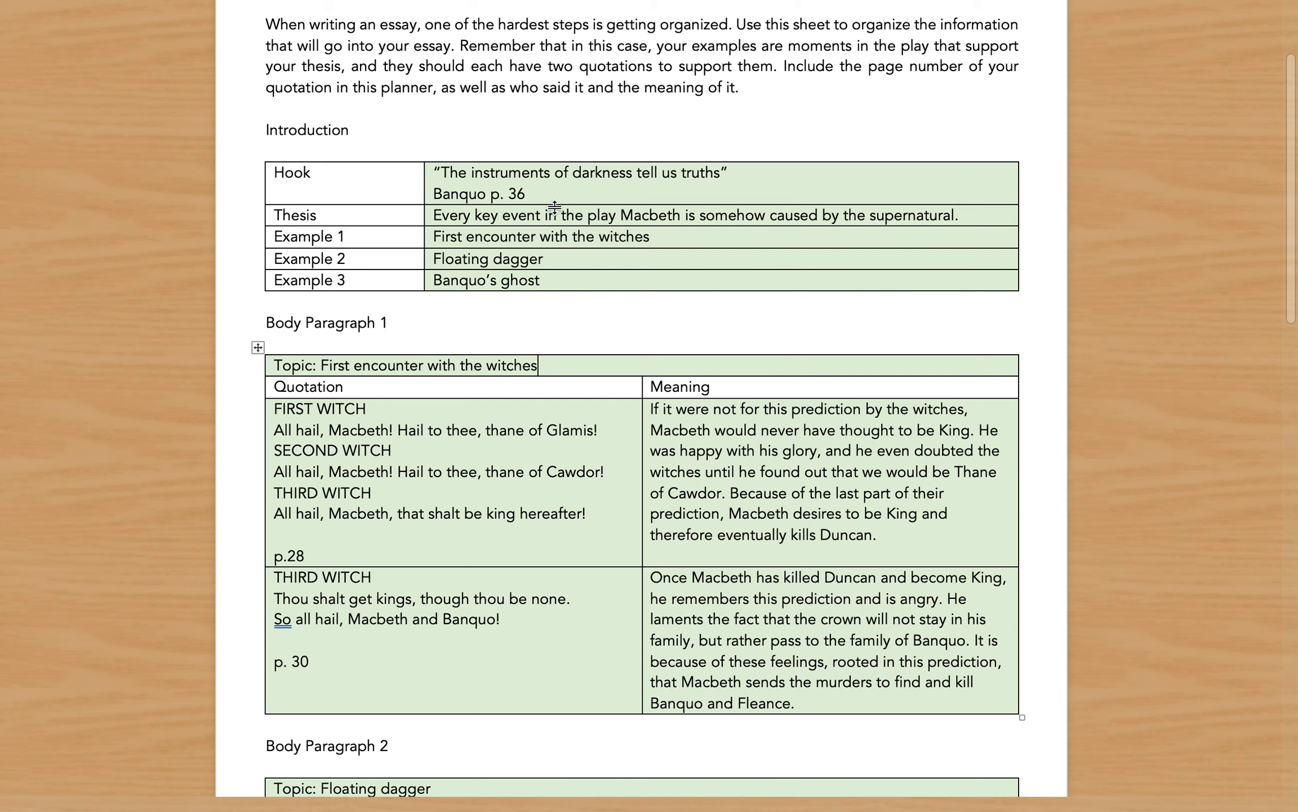
pyautogui.moveTo(881, 232)
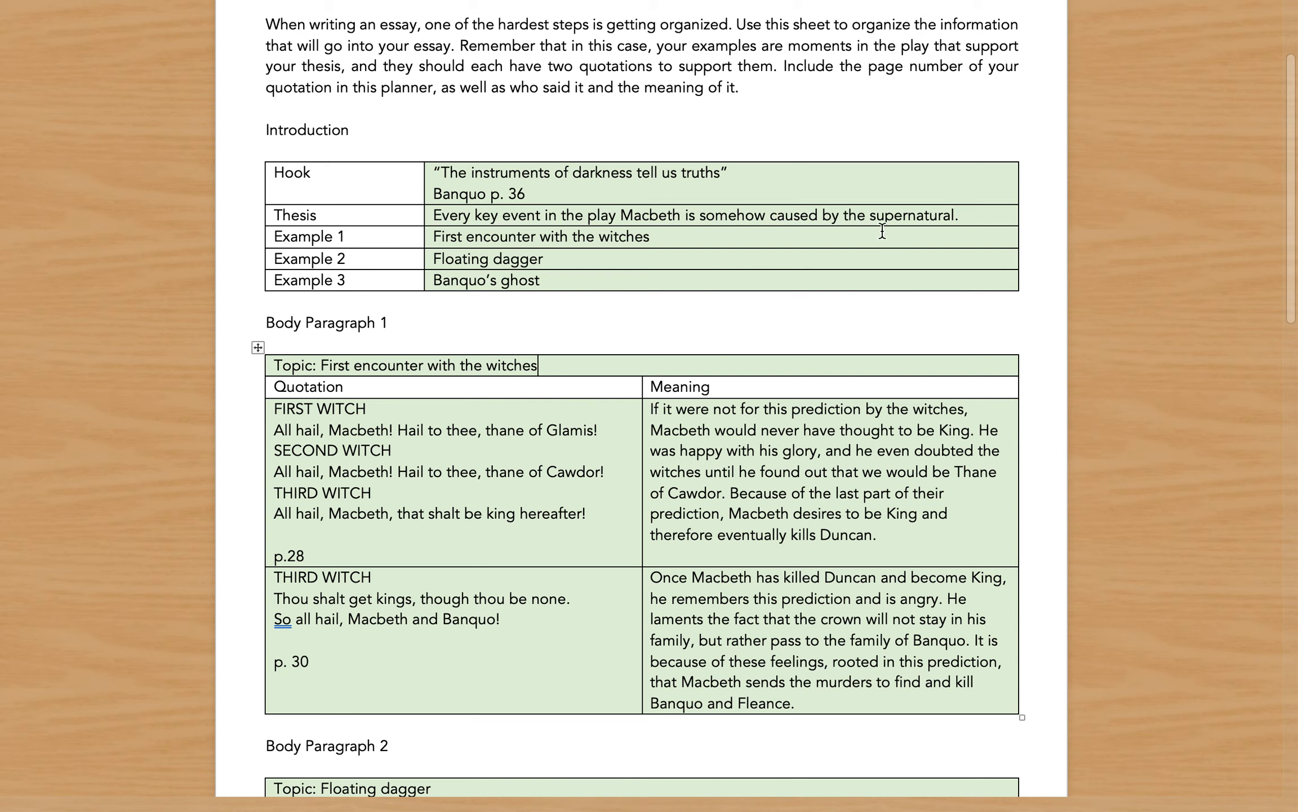
pyautogui.moveTo(1007, 264)
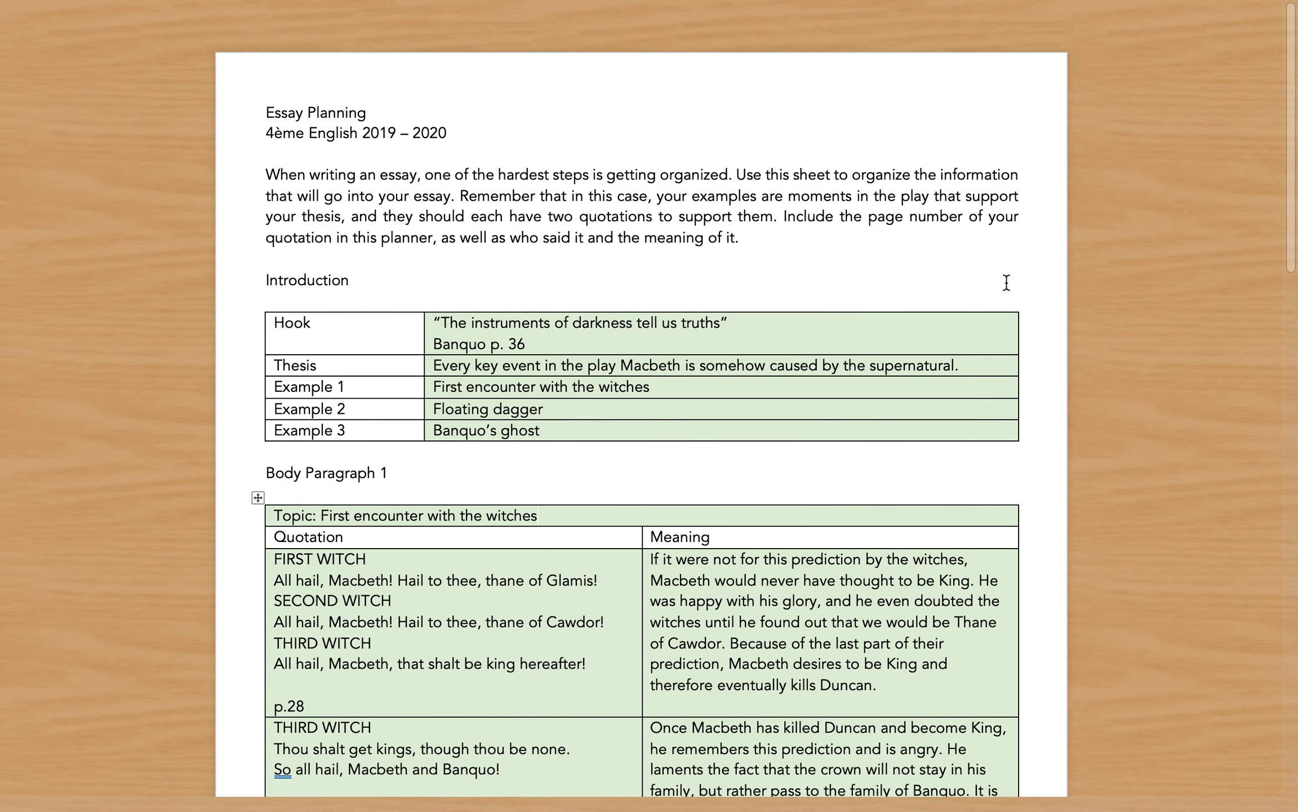
pyautogui.click(536, 515)
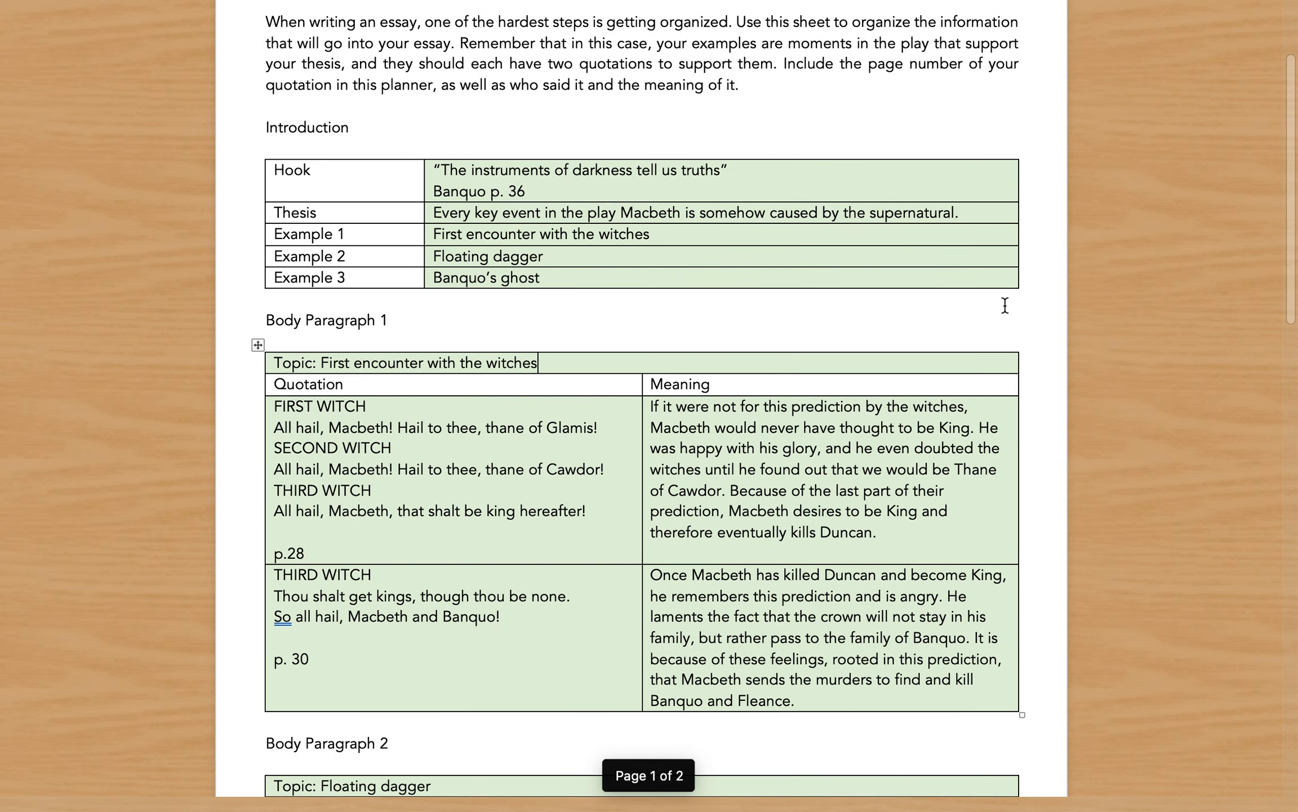
pyautogui.scroll(-3)
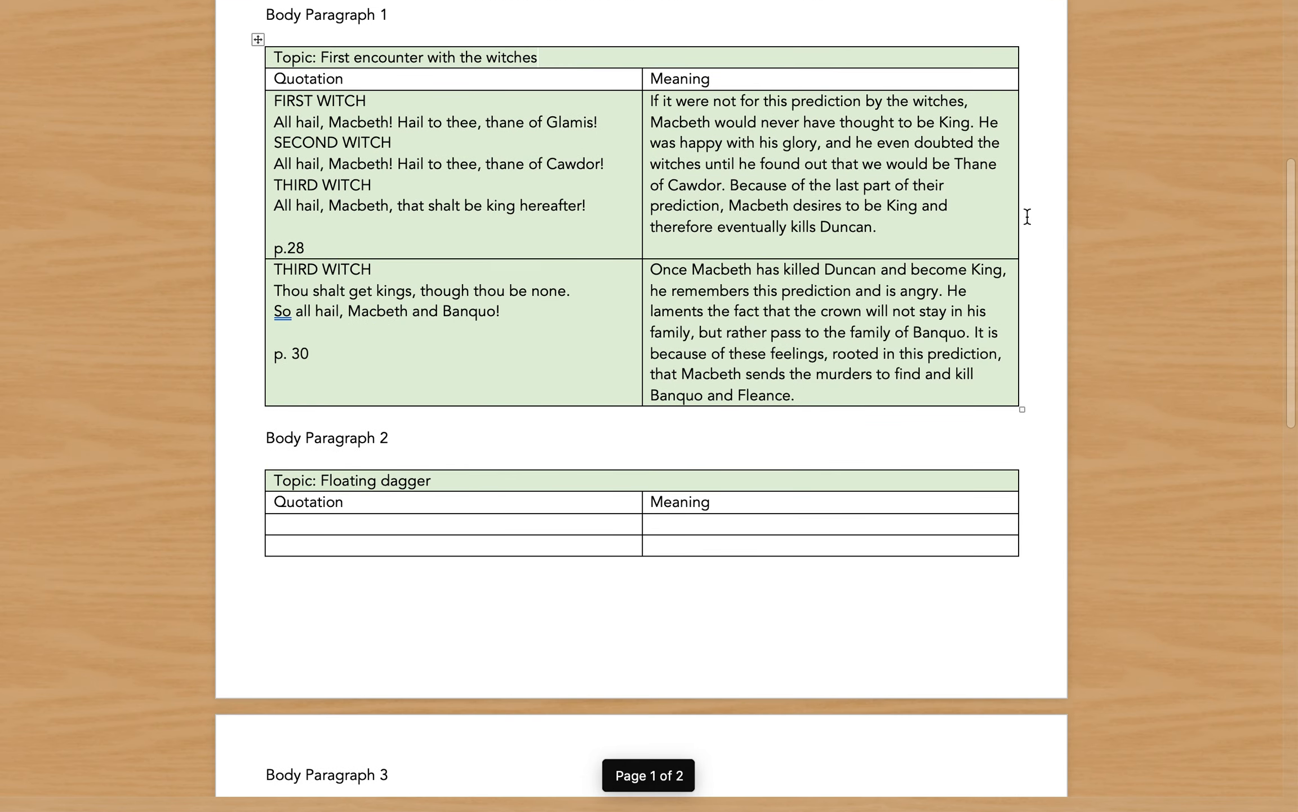
pyautogui.scroll(-3)
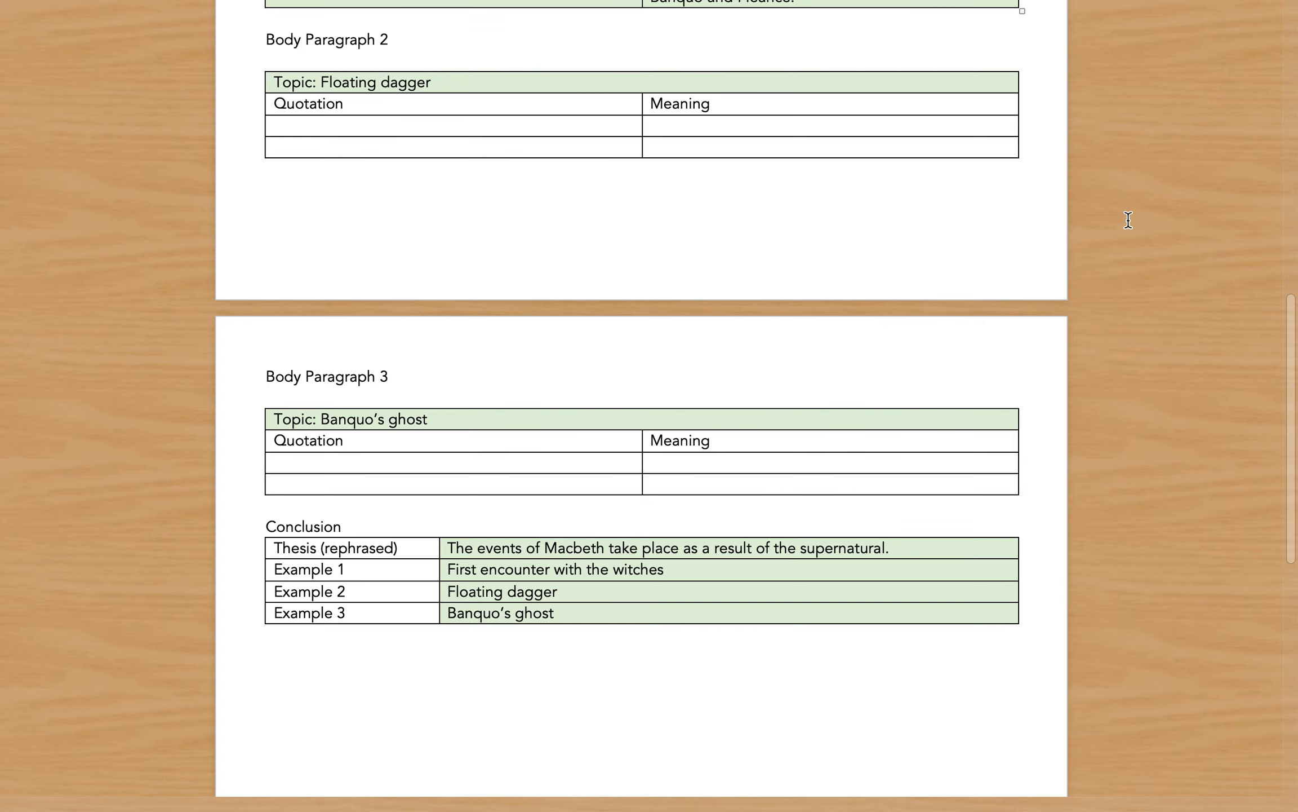
pyautogui.scroll(3)
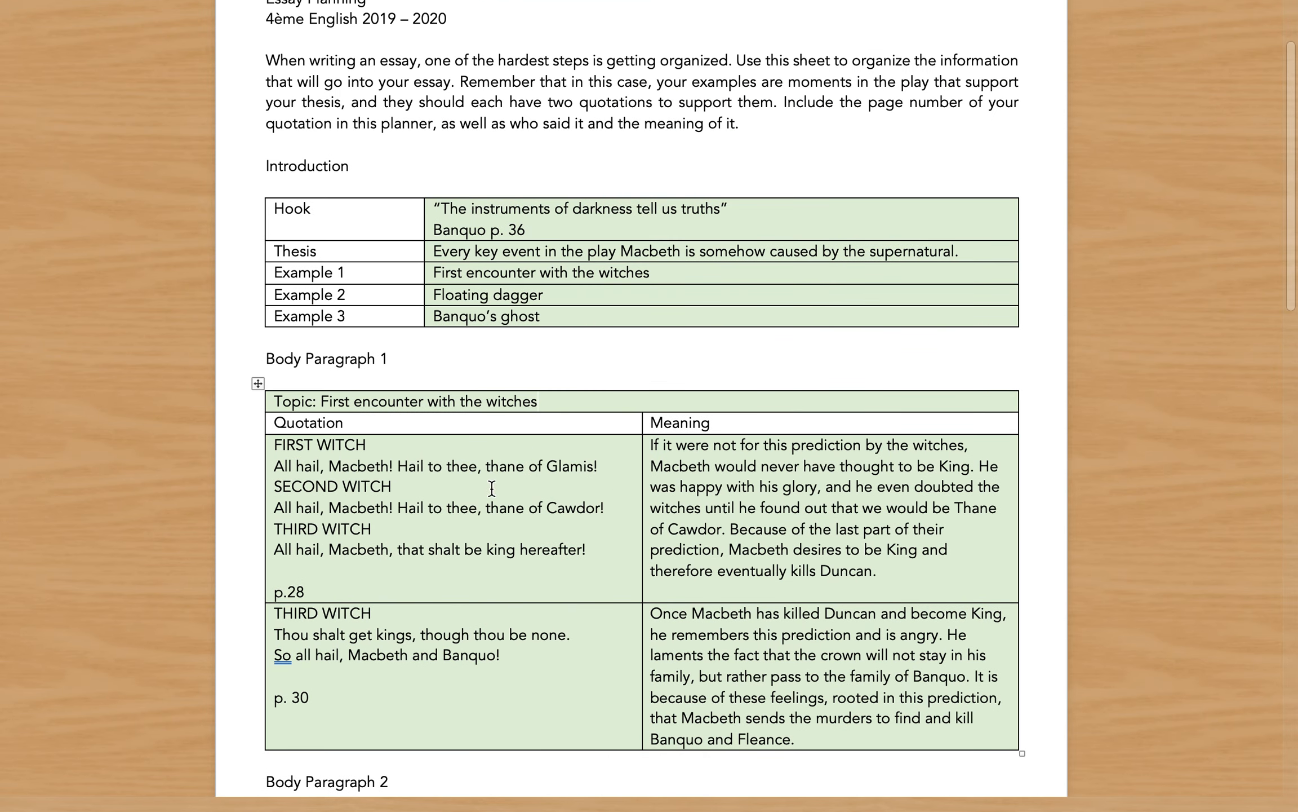
pyautogui.click(538, 401)
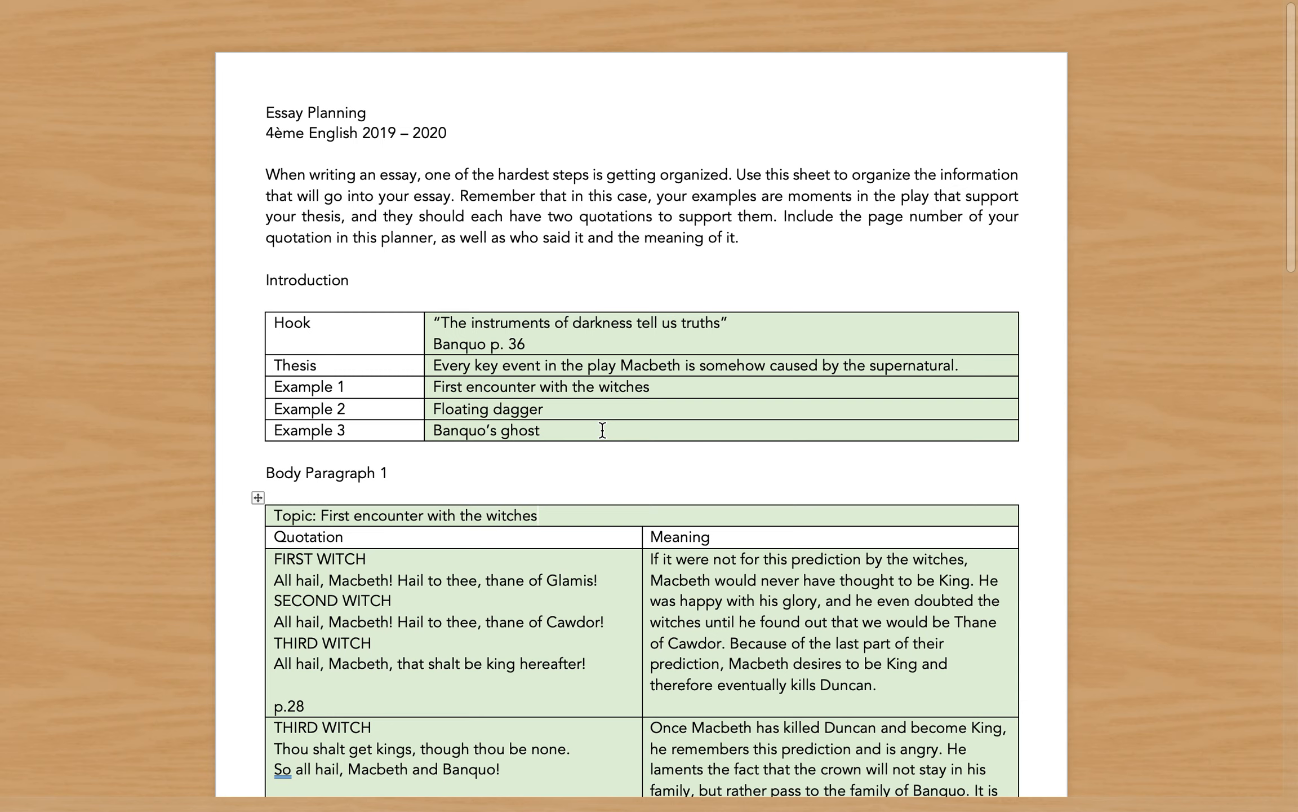
pyautogui.click(539, 515)
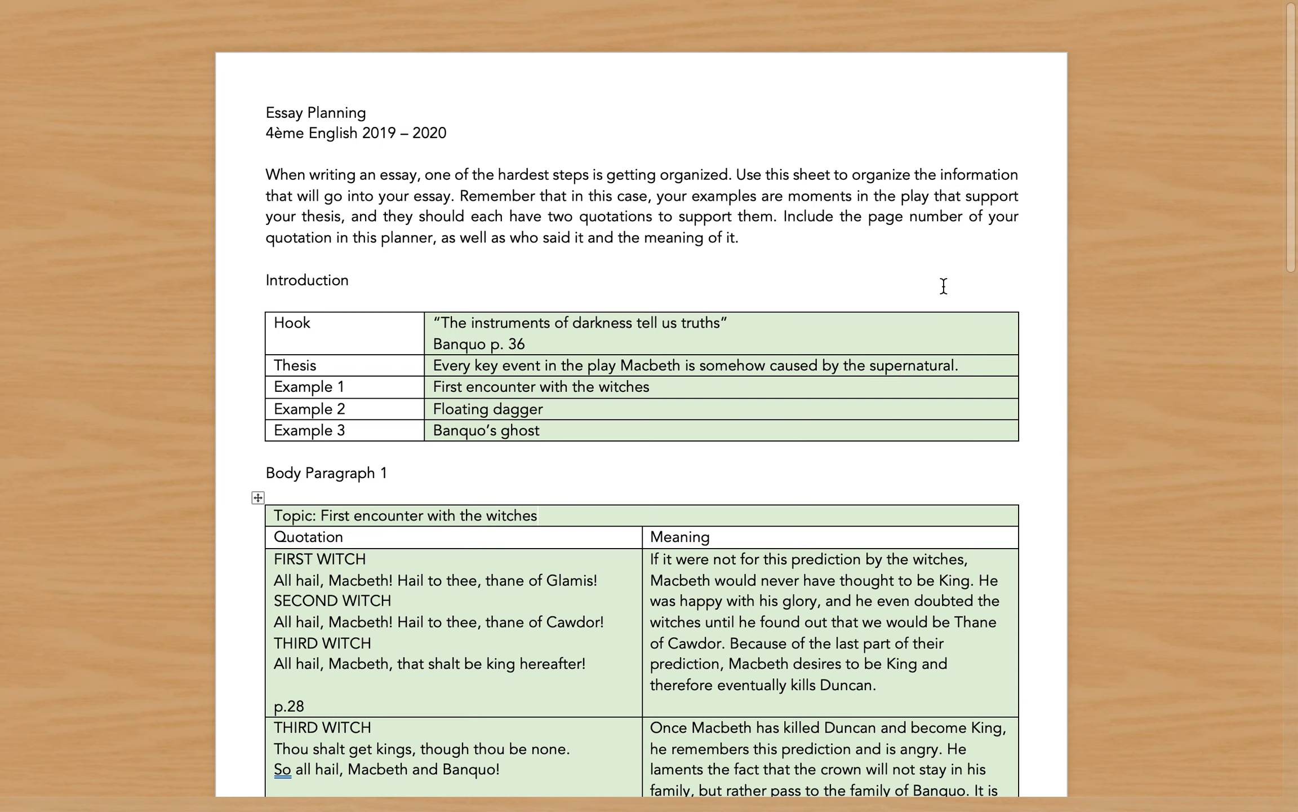
pyautogui.click(537, 514)
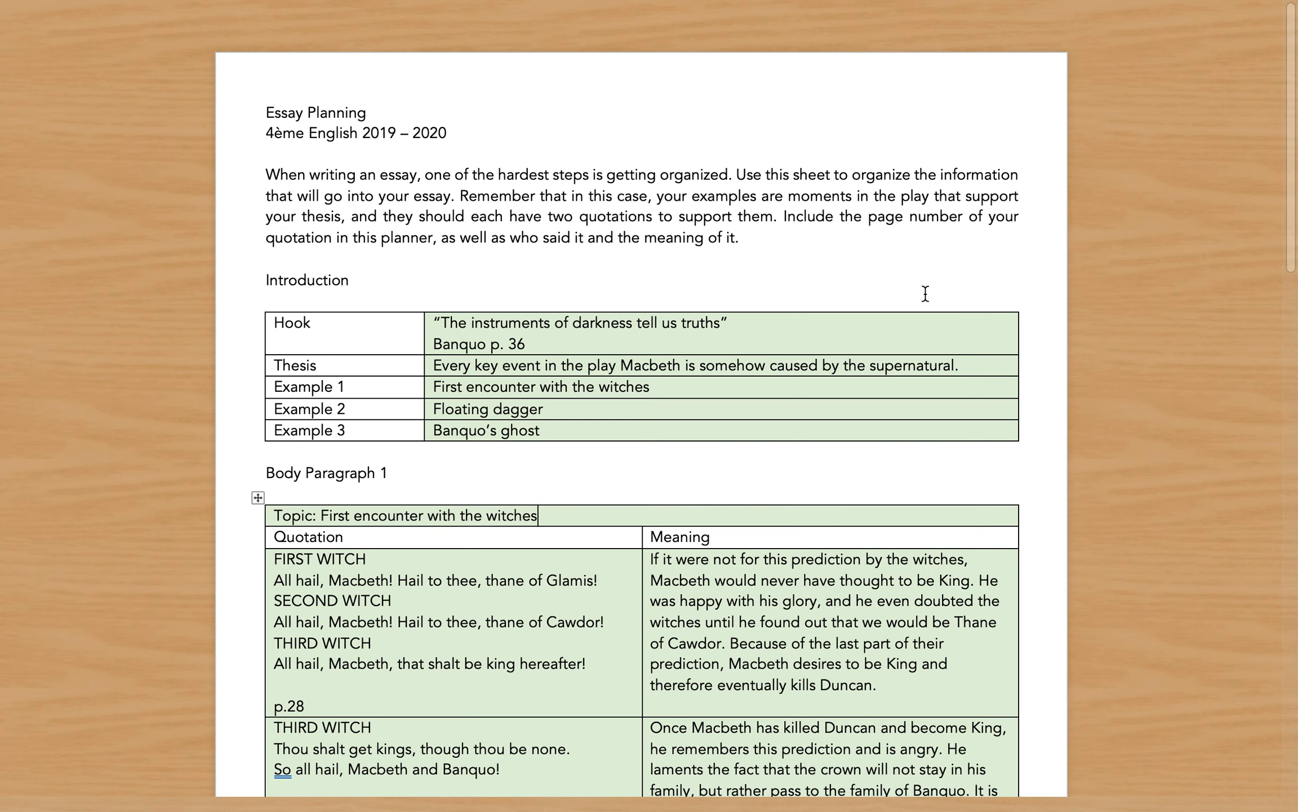
pyautogui.scroll(-3)
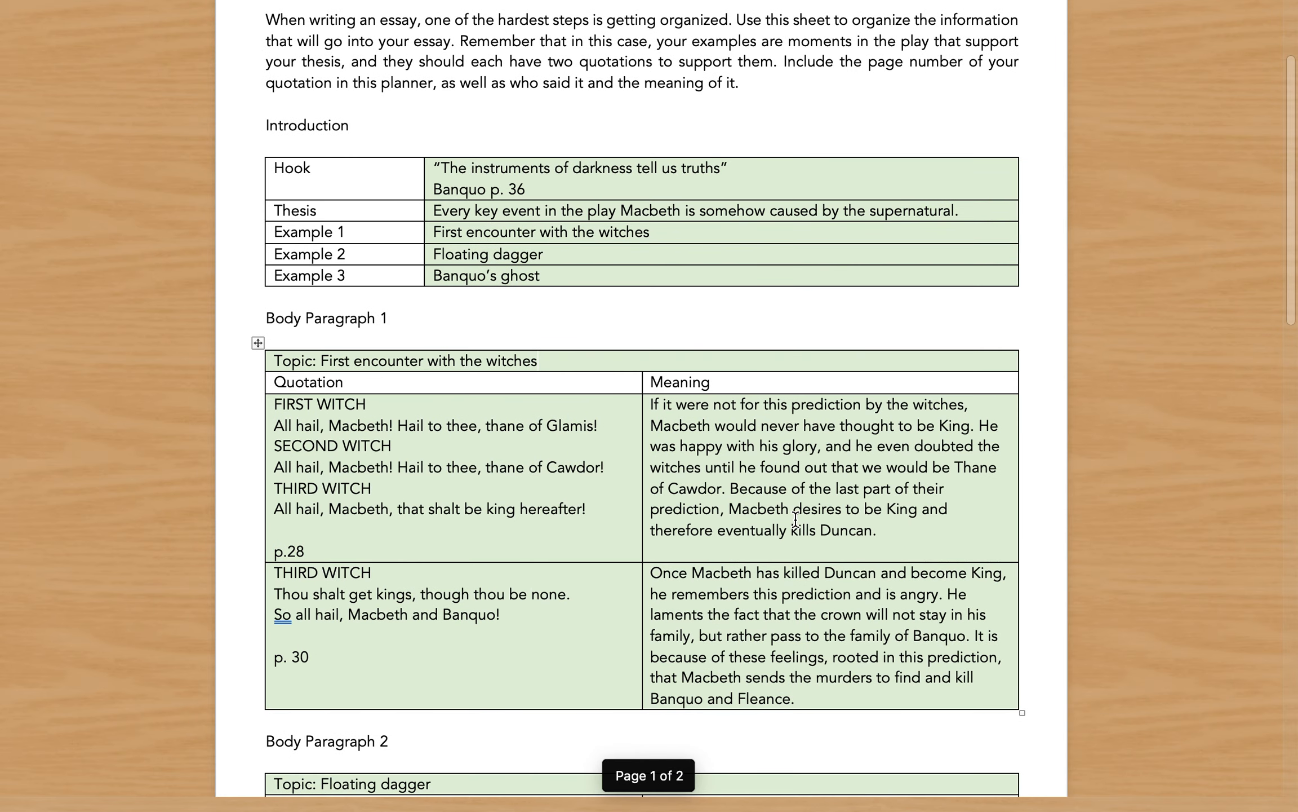